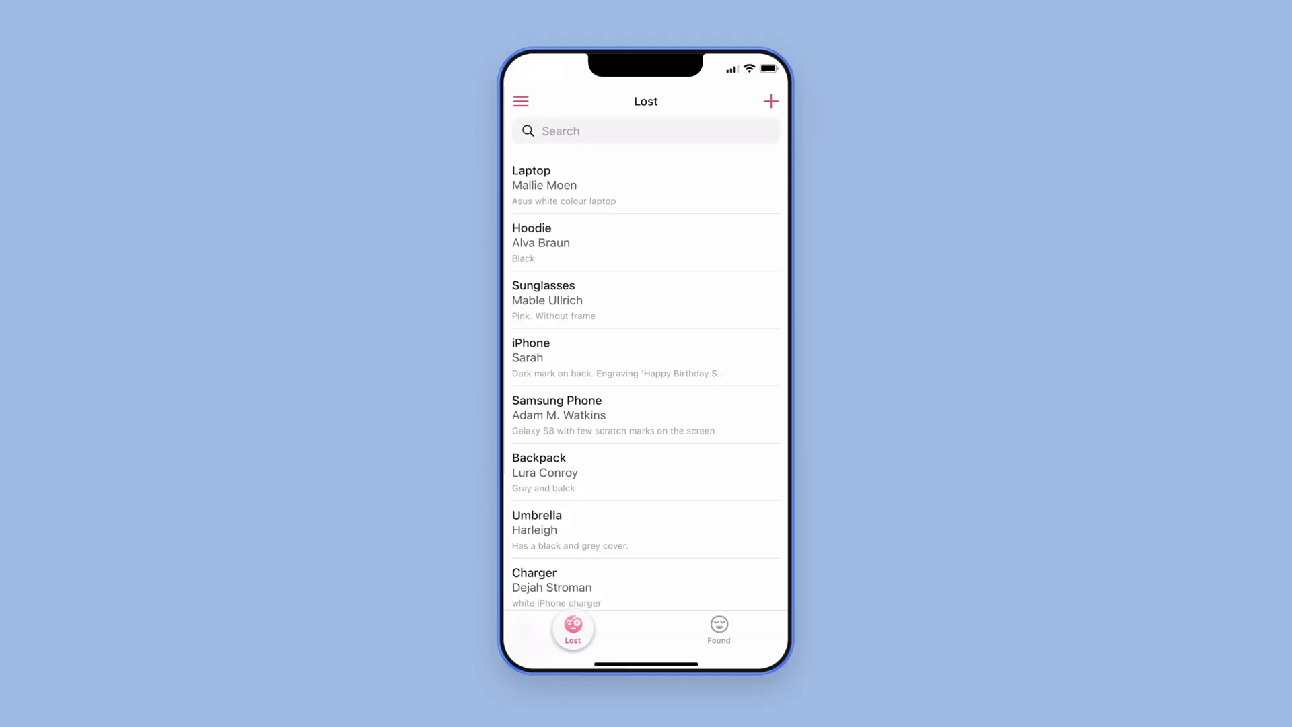
# Preview the Found tiles and Lost list, then begin a New item report typing 'Smoking'.
pyautogui.click(718, 631)
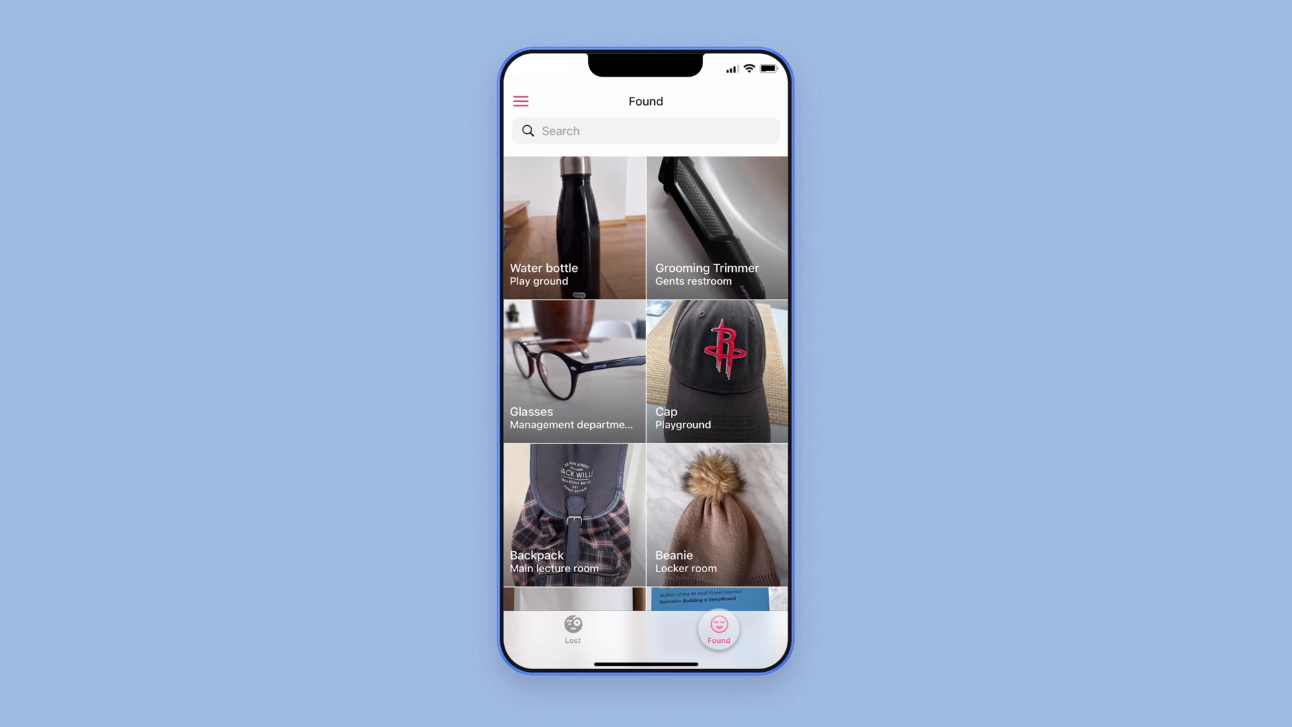
pyautogui.click(572, 630)
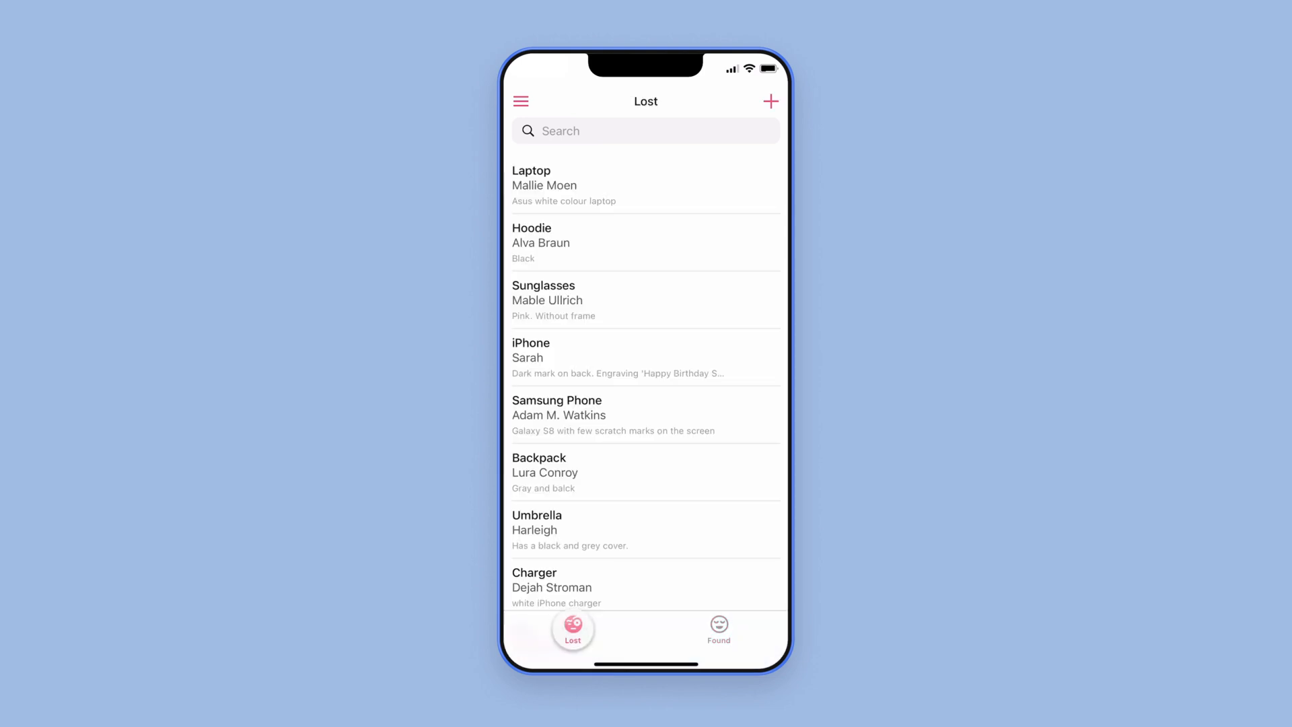
pyautogui.click(770, 102)
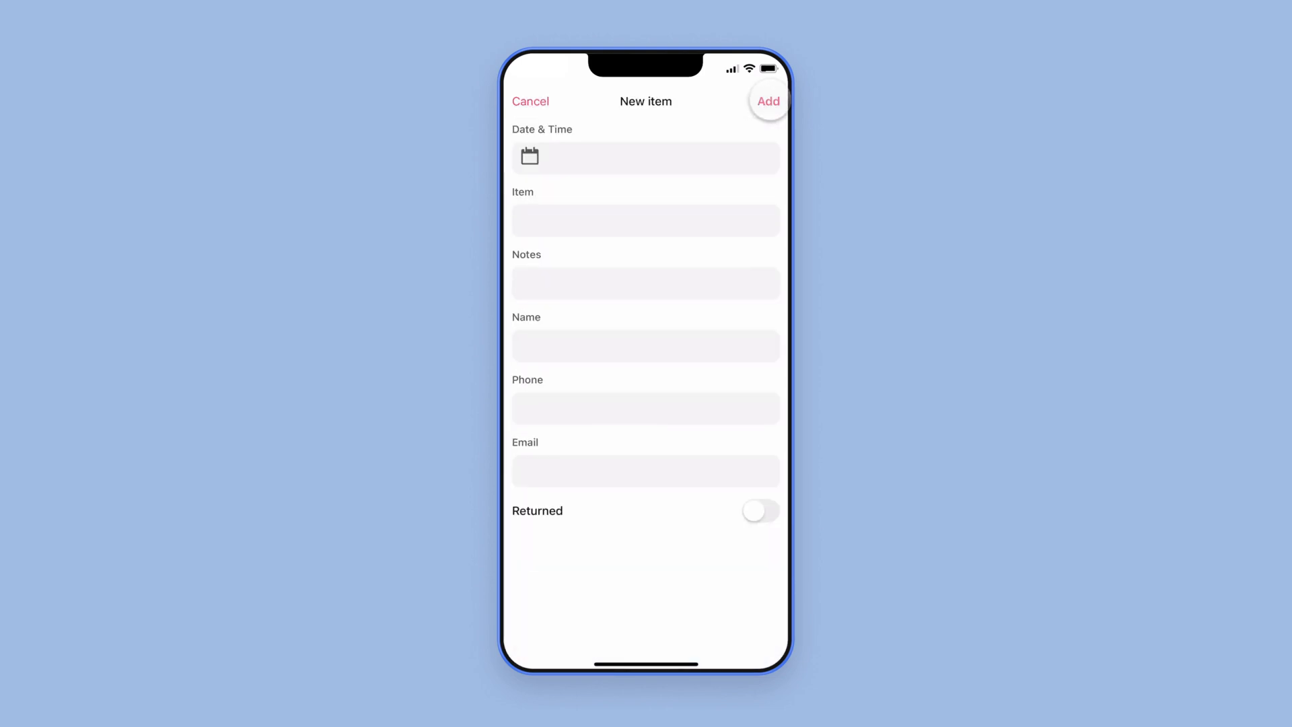
pyautogui.write('Smoking')
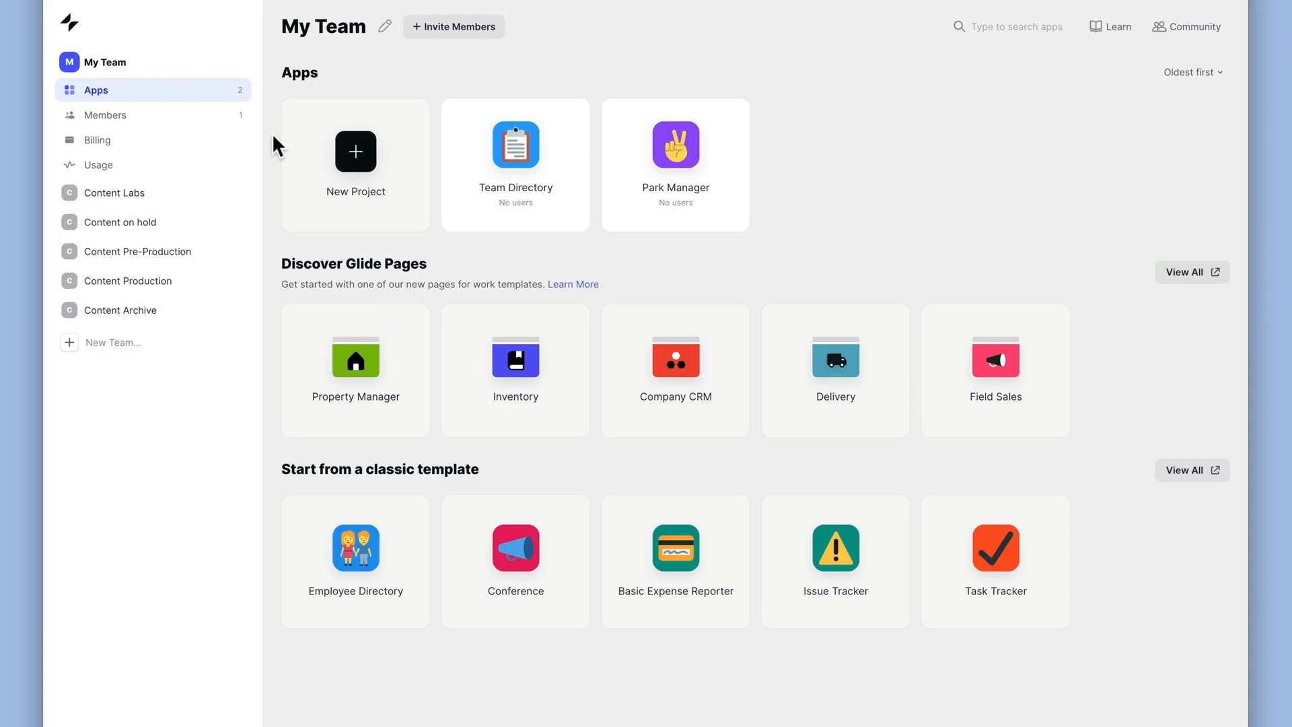
# Create a new phone app project sourced from the Lost & Found Airtable base.
pyautogui.click(355, 158)
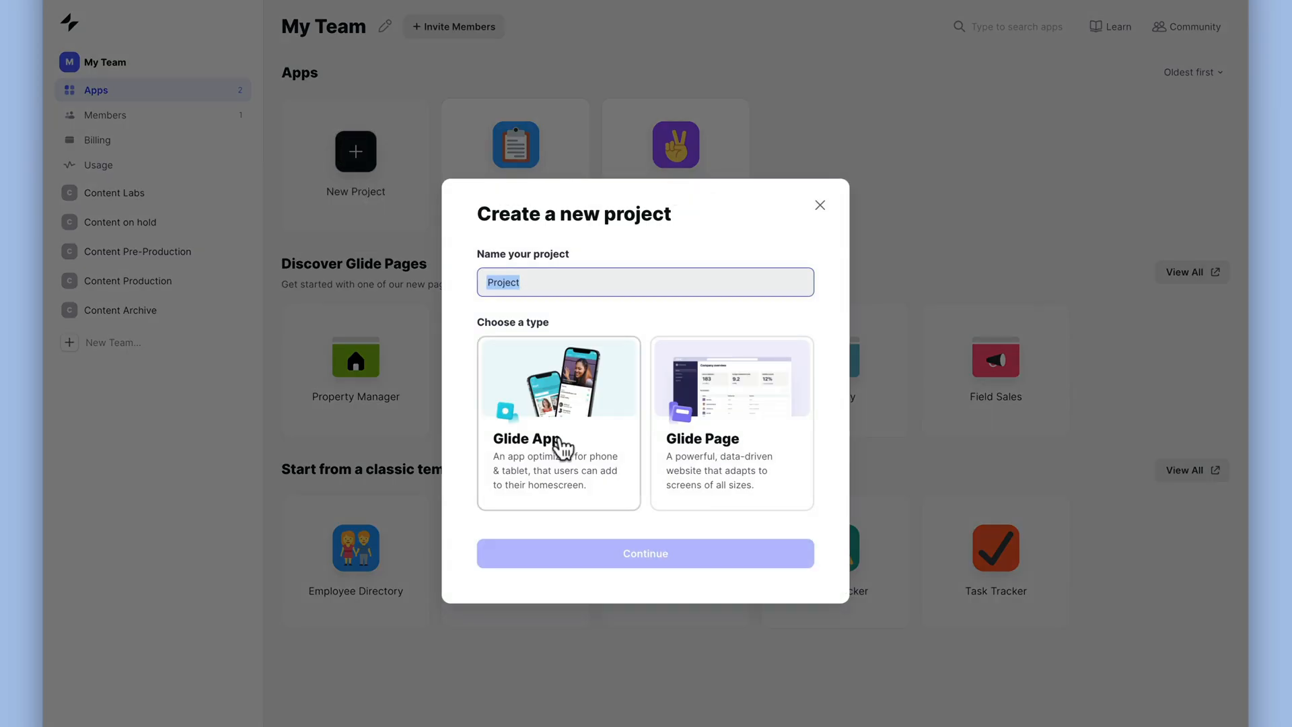
pyautogui.click(645, 553)
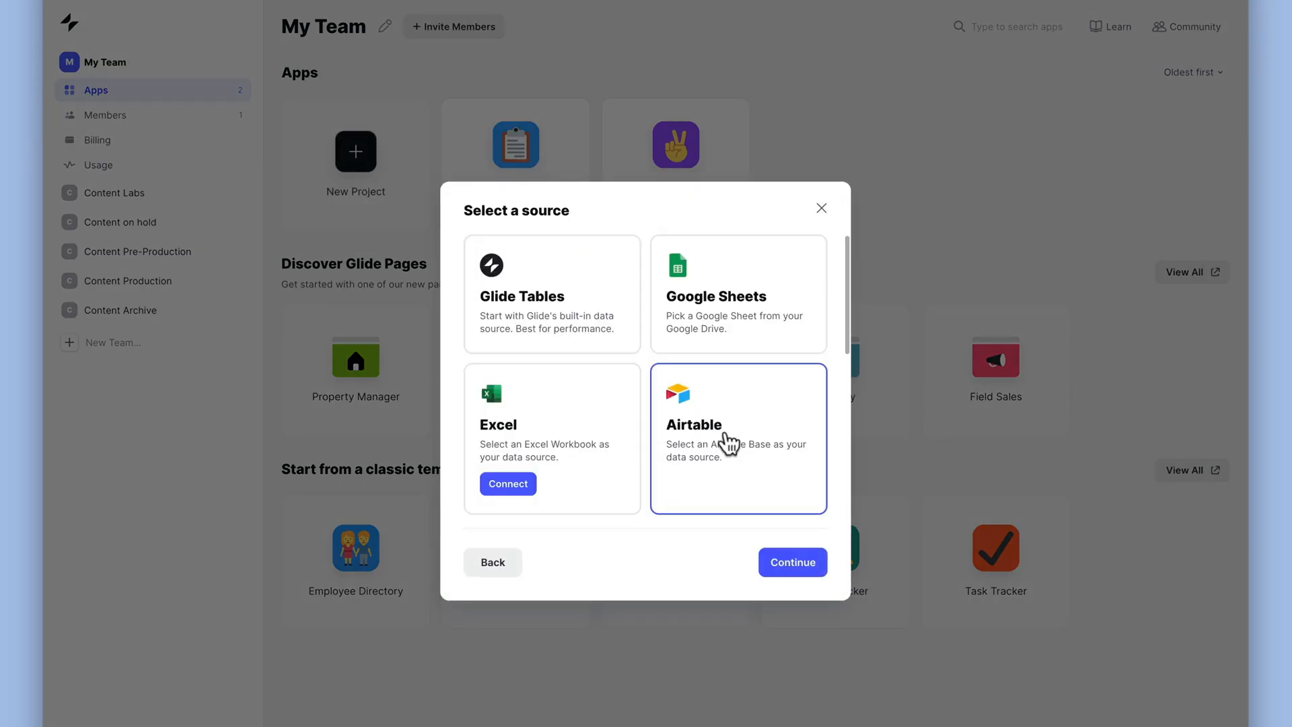
pyautogui.click(790, 561)
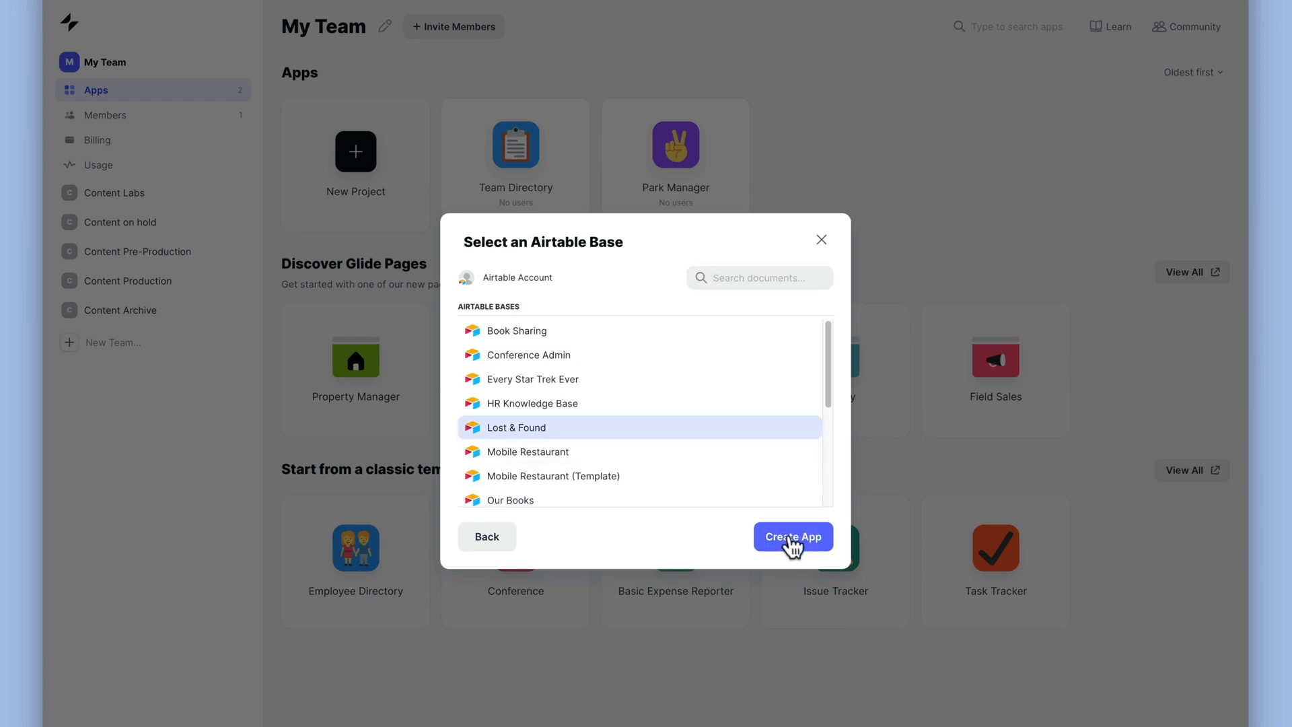
pyautogui.click(792, 537)
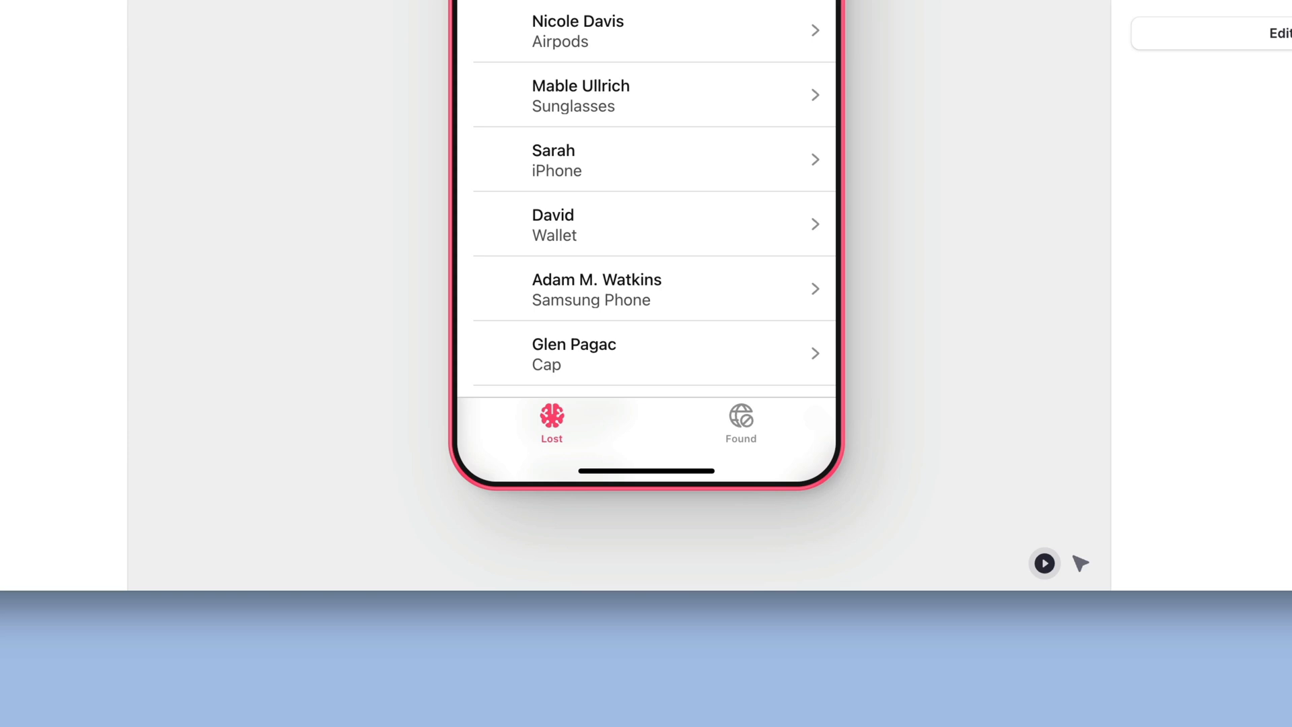
# Replace the Lost and Found tab icons with face icons found via the 'look' search.
pyautogui.click(1046, 158)
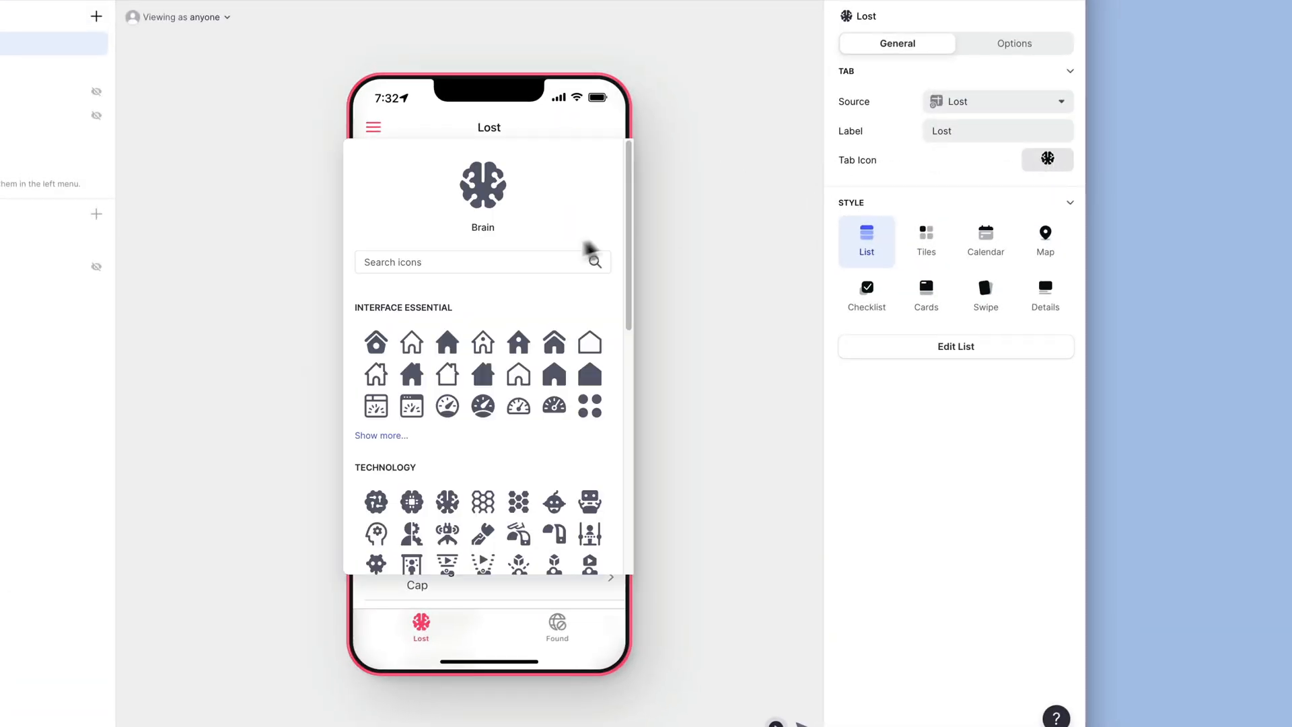
pyautogui.write('look')
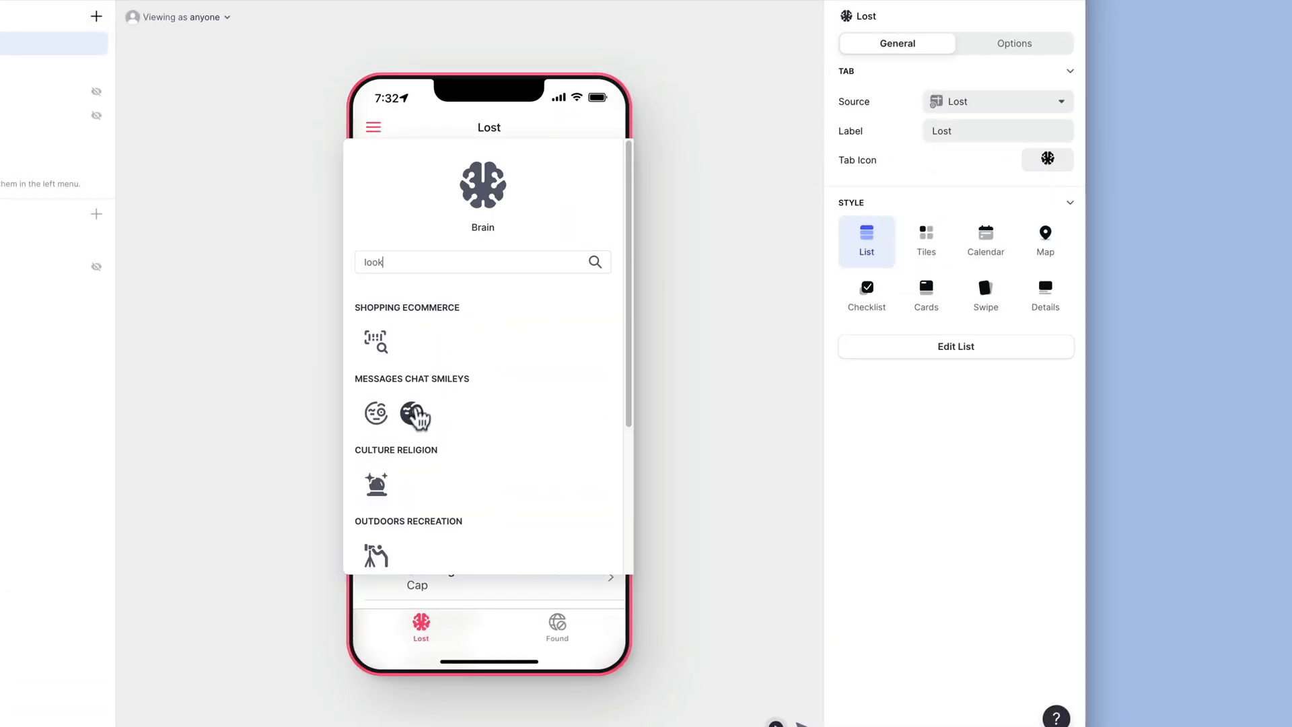
pyautogui.click(557, 626)
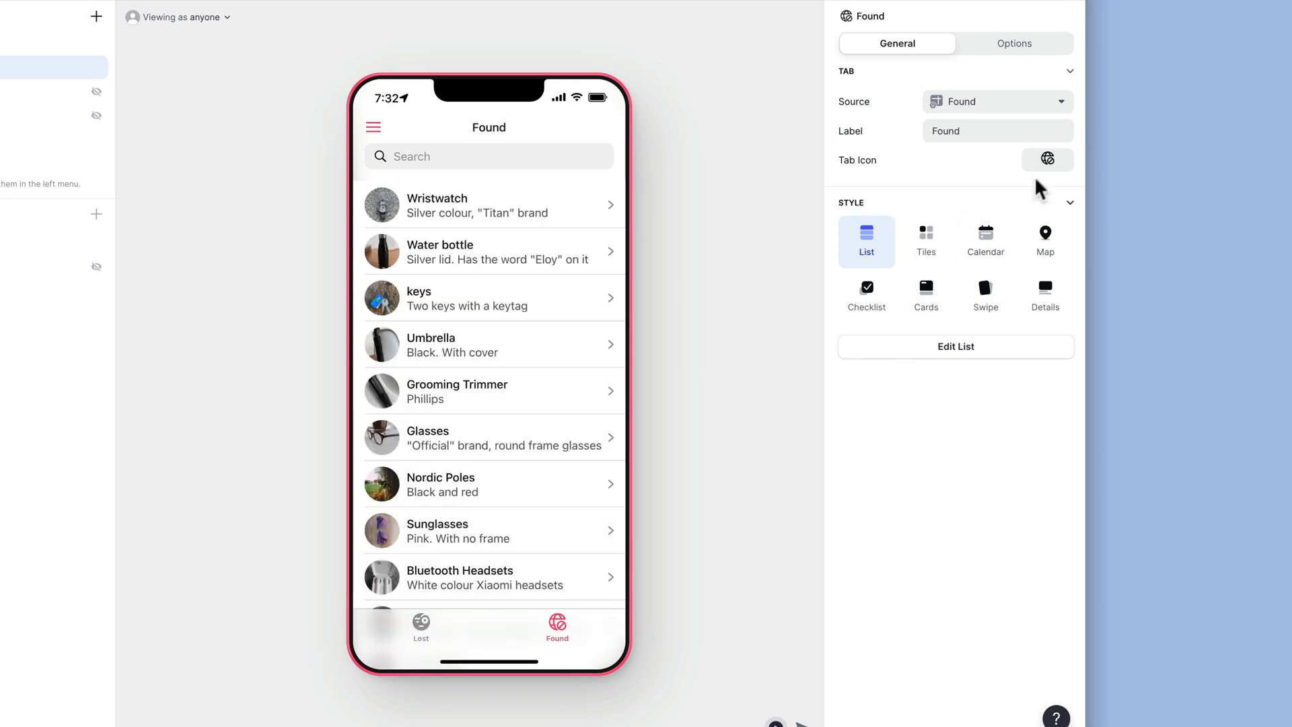
pyautogui.click(1048, 159)
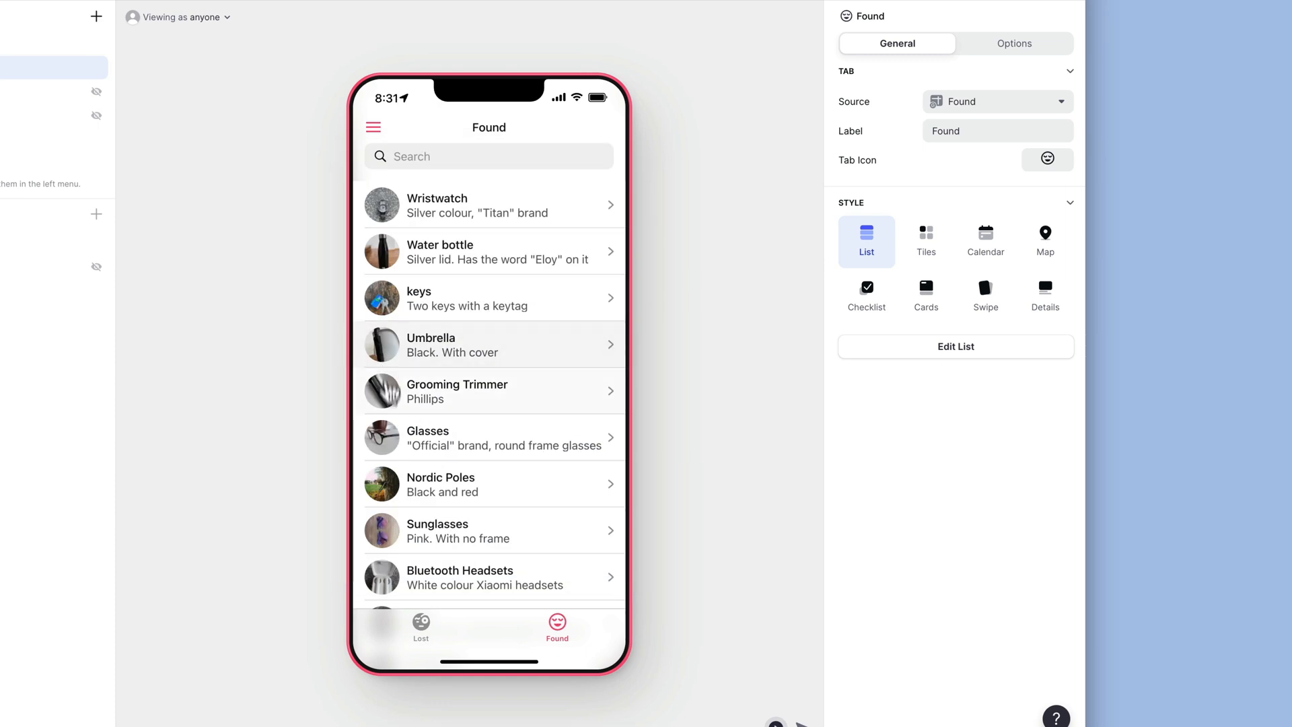
pyautogui.click(421, 628)
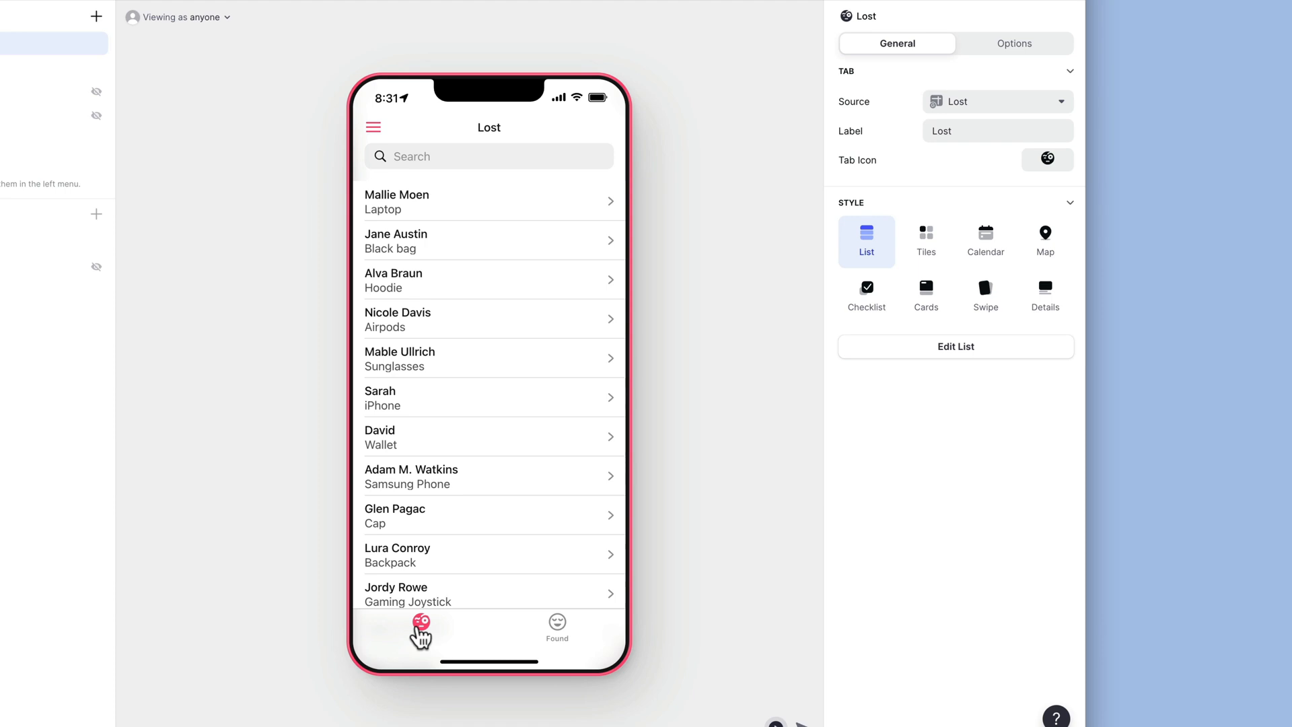
# Map Lost rows to Item as title, Name as details and Notes as caption.
pyautogui.click(955, 345)
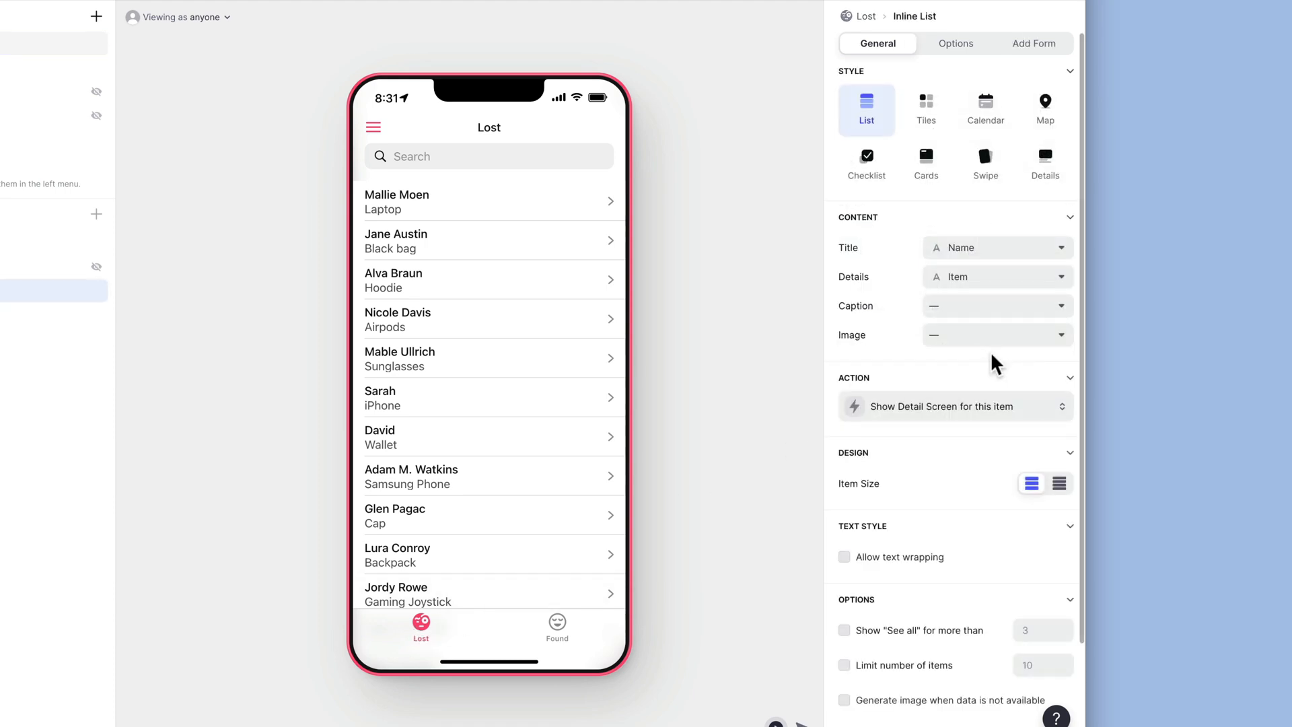
pyautogui.click(995, 247)
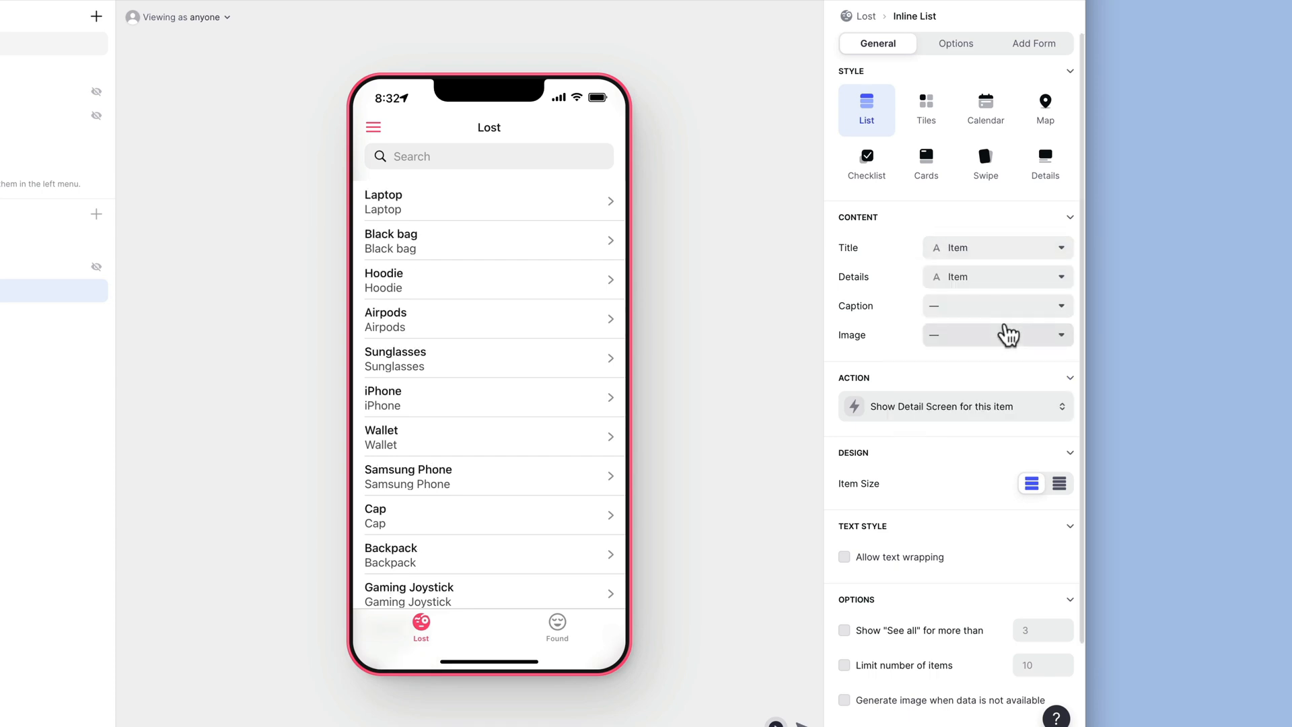
pyautogui.click(996, 276)
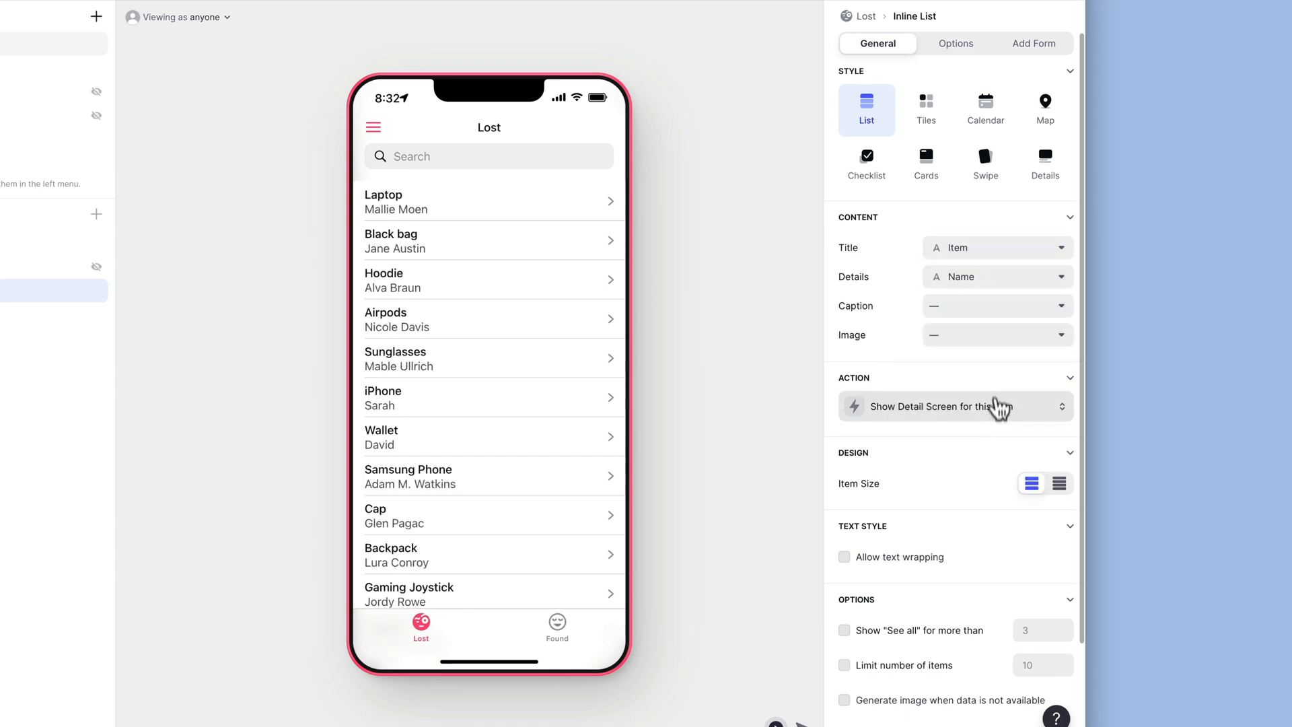
pyautogui.click(995, 306)
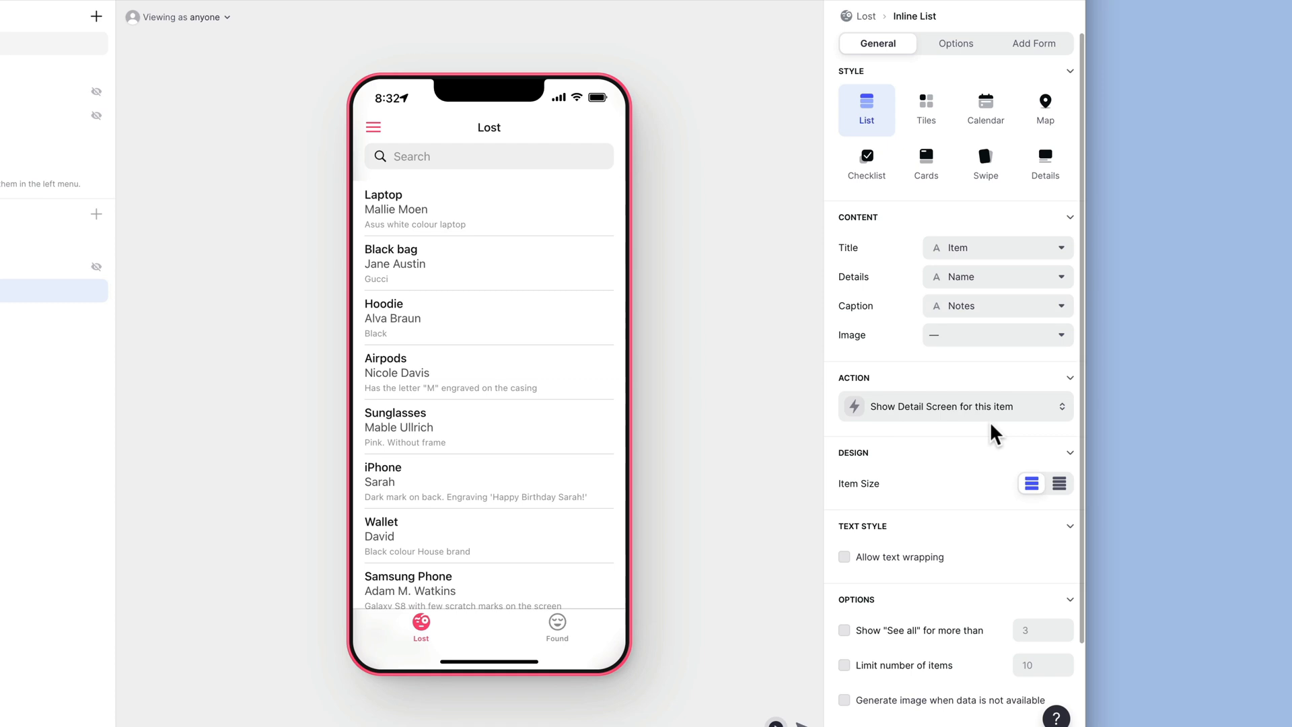
pyautogui.click(1034, 43)
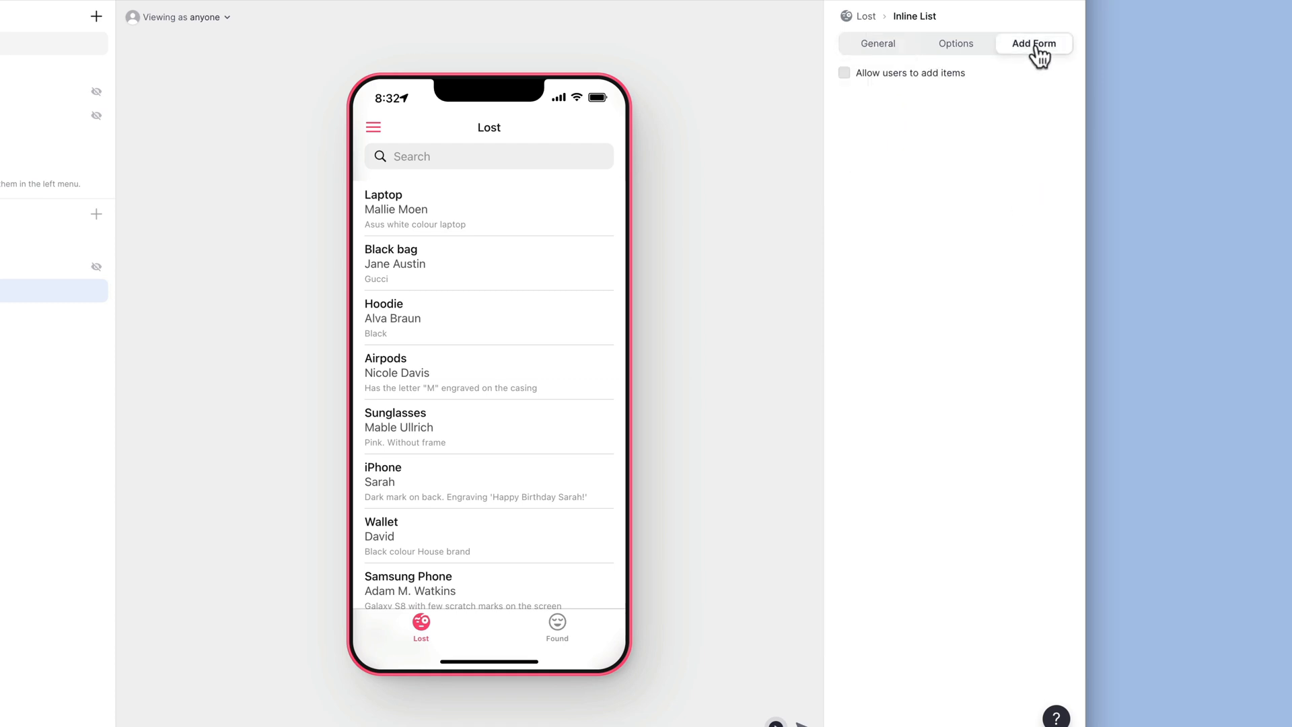
# Allow users to add Lost items and remove the Returned switch from the add form.
pyautogui.click(844, 72)
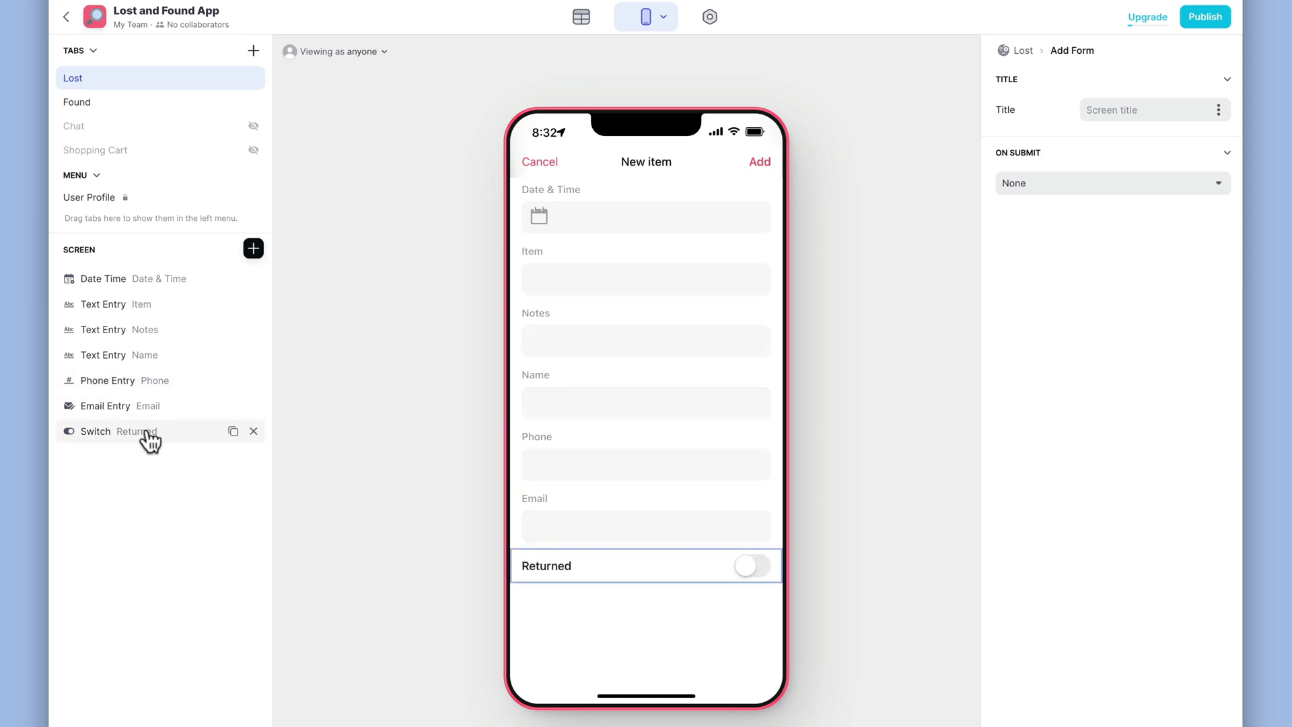
pyautogui.click(254, 431)
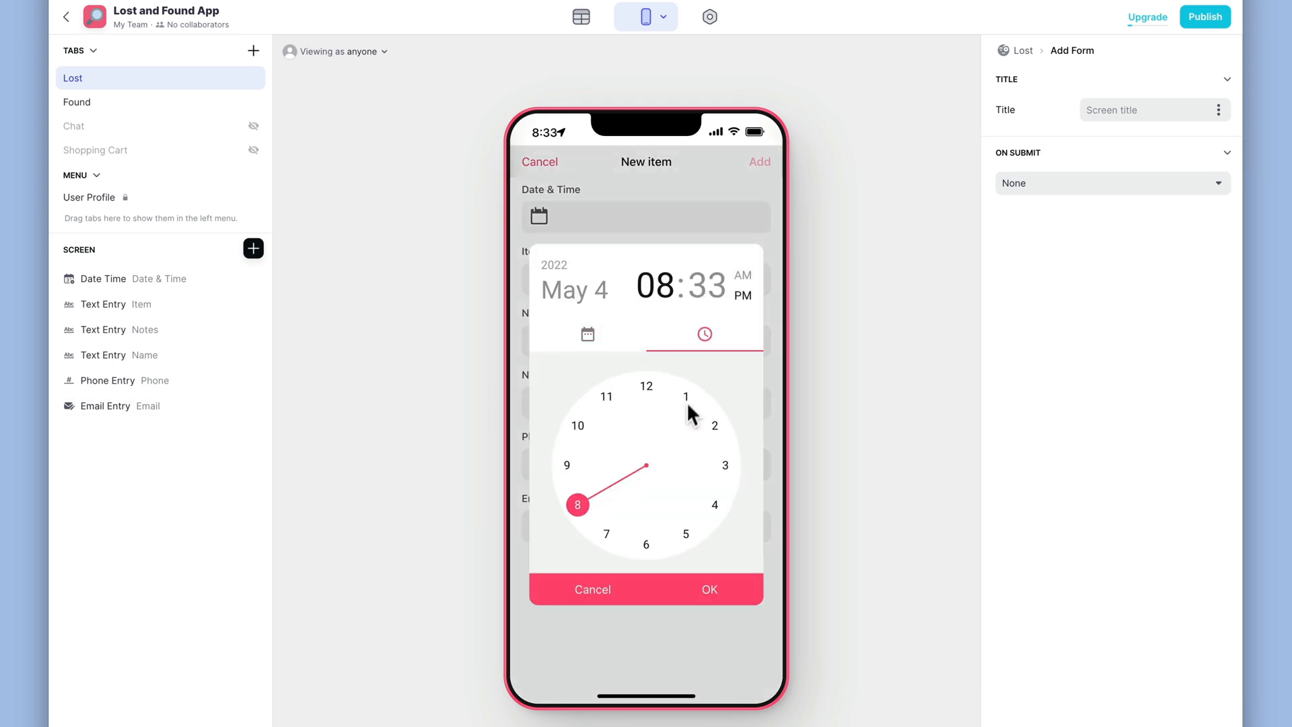
pyautogui.click(709, 589)
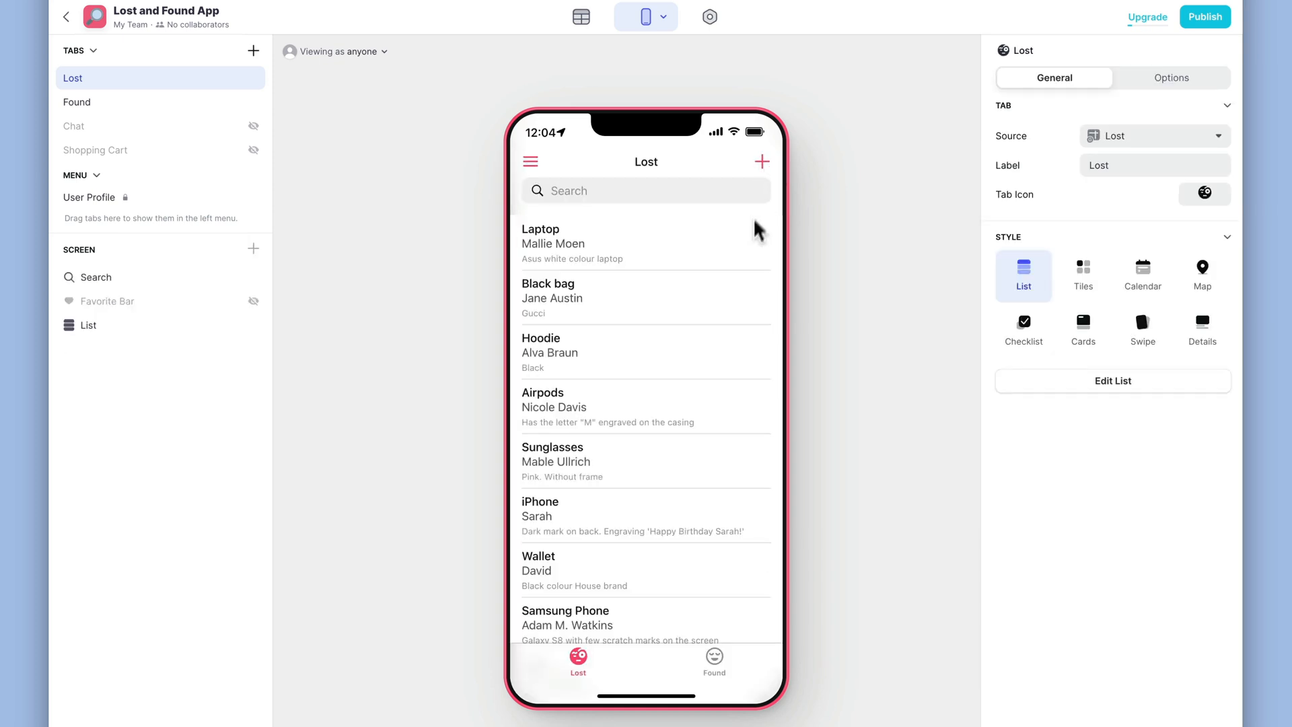
# On Smoking Pipe's details, make the Phone field dial the number and allow phone calls.
pyautogui.scroll(-3)
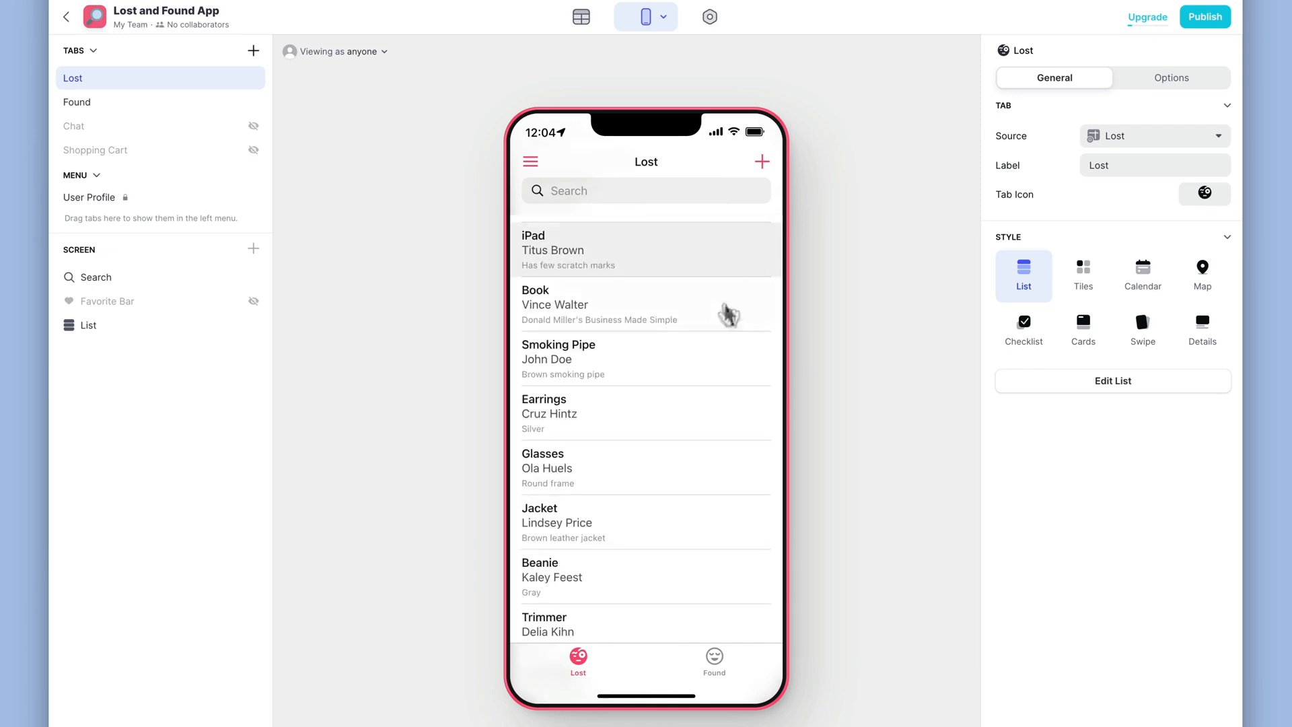
pyautogui.click(646, 359)
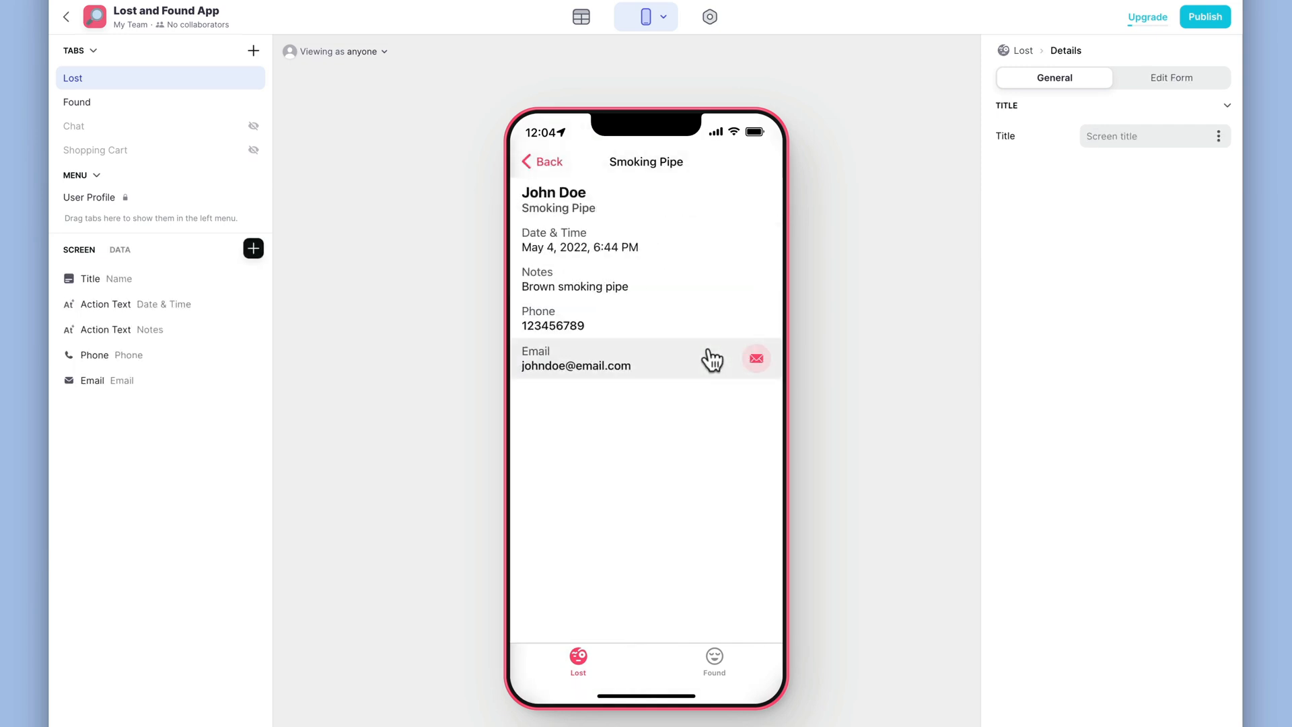
pyautogui.click(94, 355)
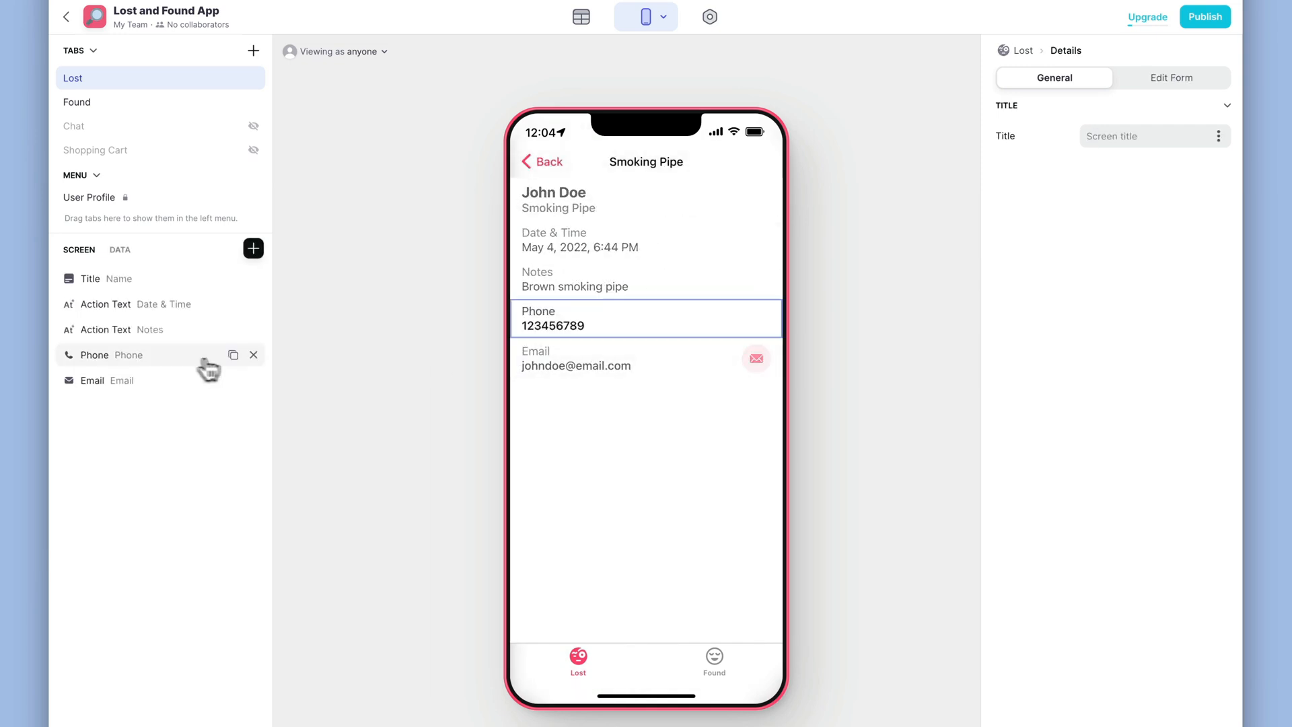
pyautogui.click(92, 354)
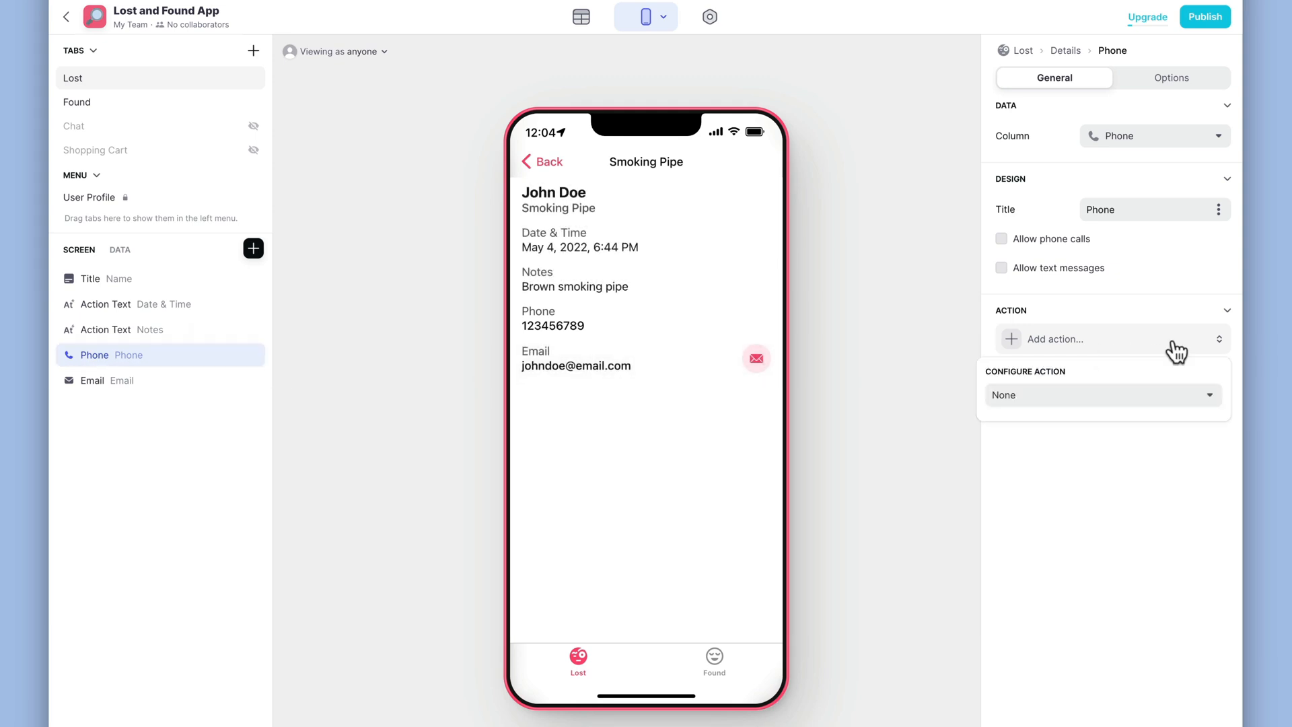
pyautogui.click(1102, 395)
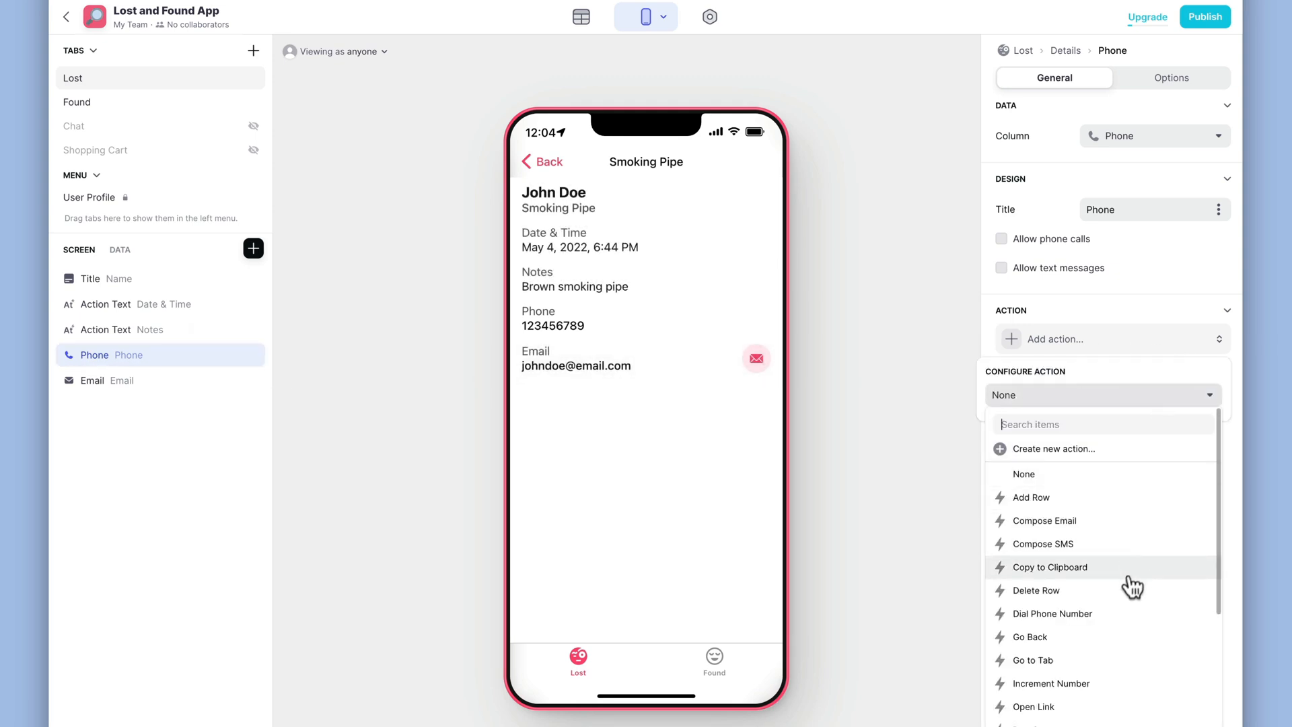
pyautogui.click(1053, 613)
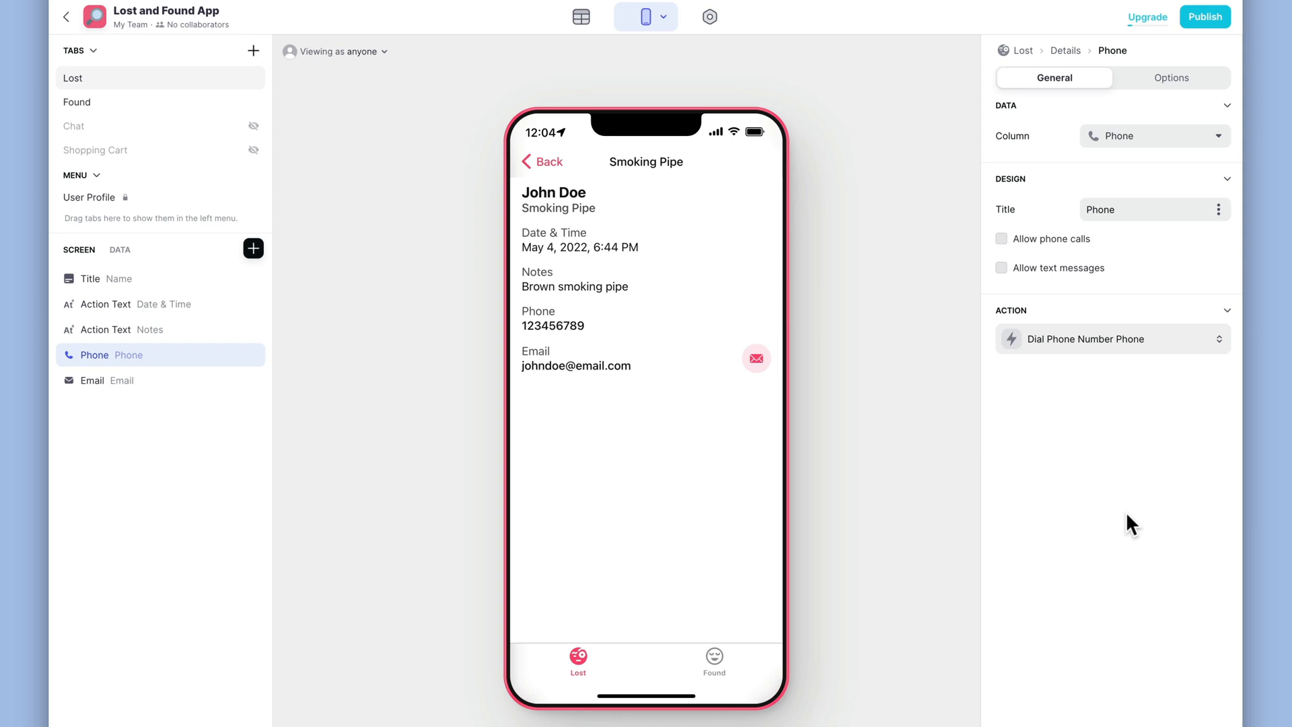
pyautogui.click(1001, 238)
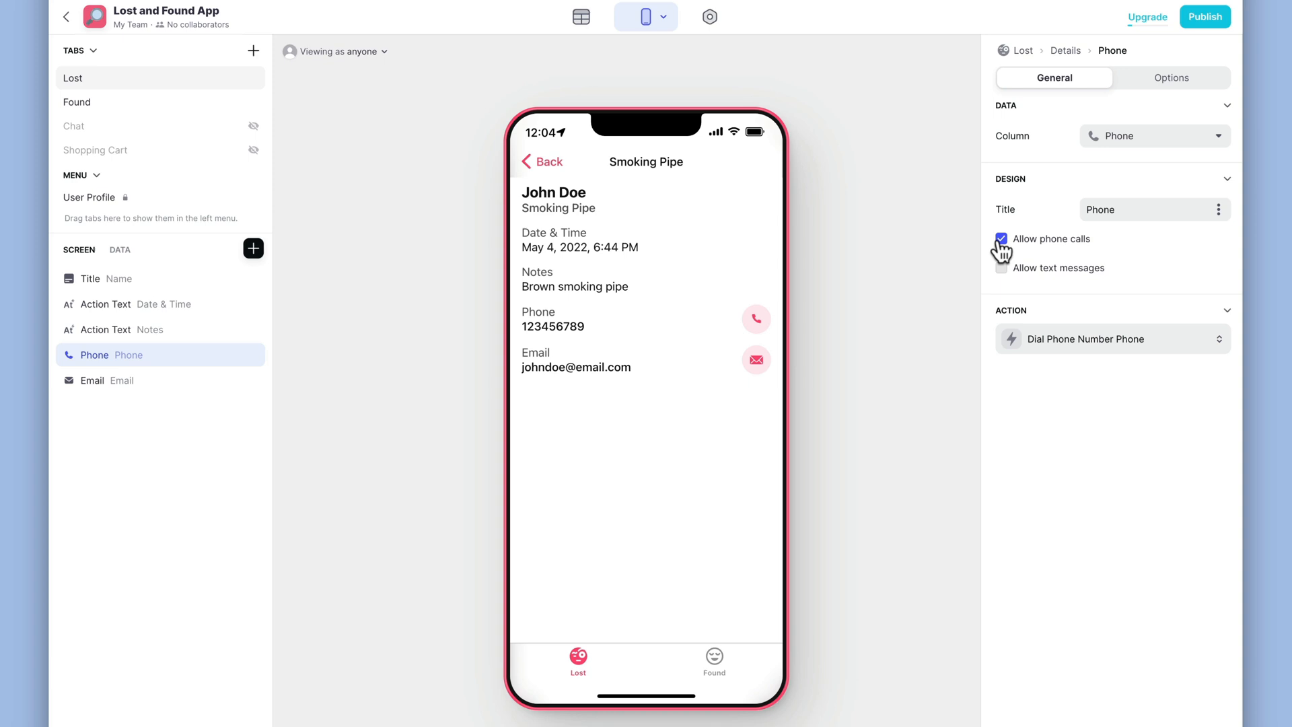
# Insert a Returned switch on the lost-item detail screen and toggle it to test.
pyautogui.click(253, 249)
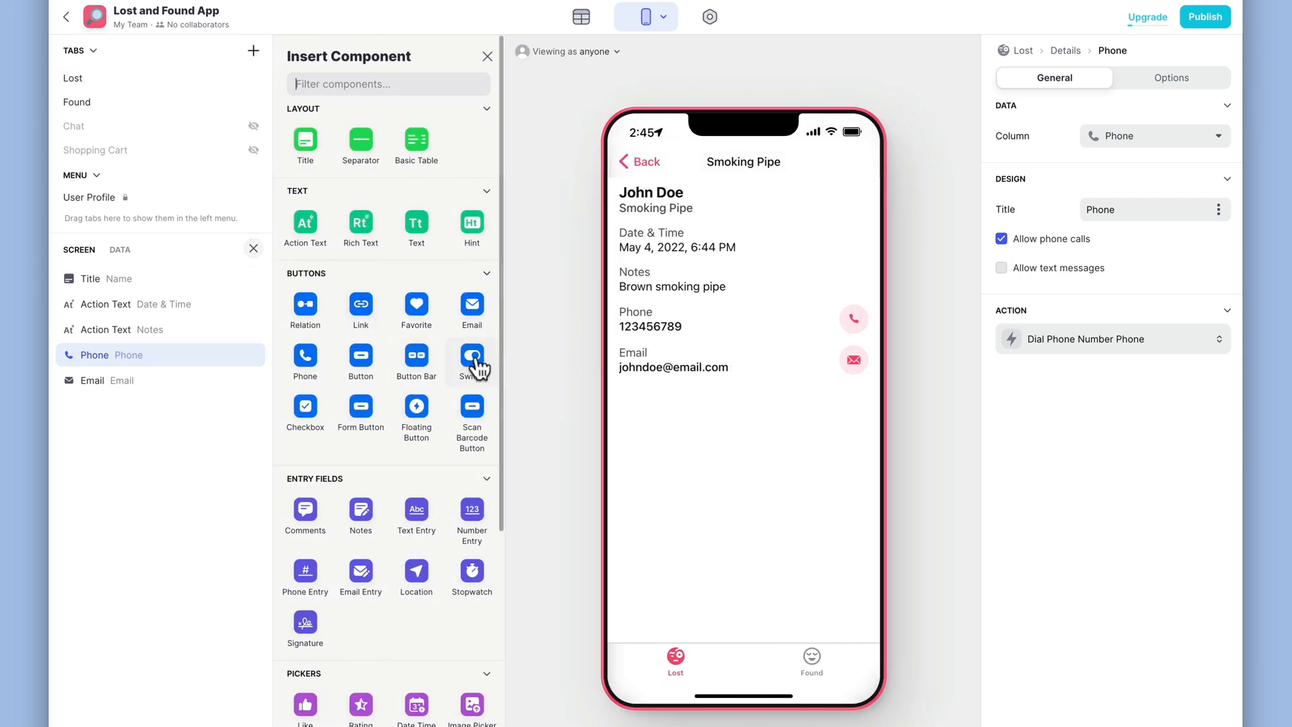
pyautogui.click(471, 360)
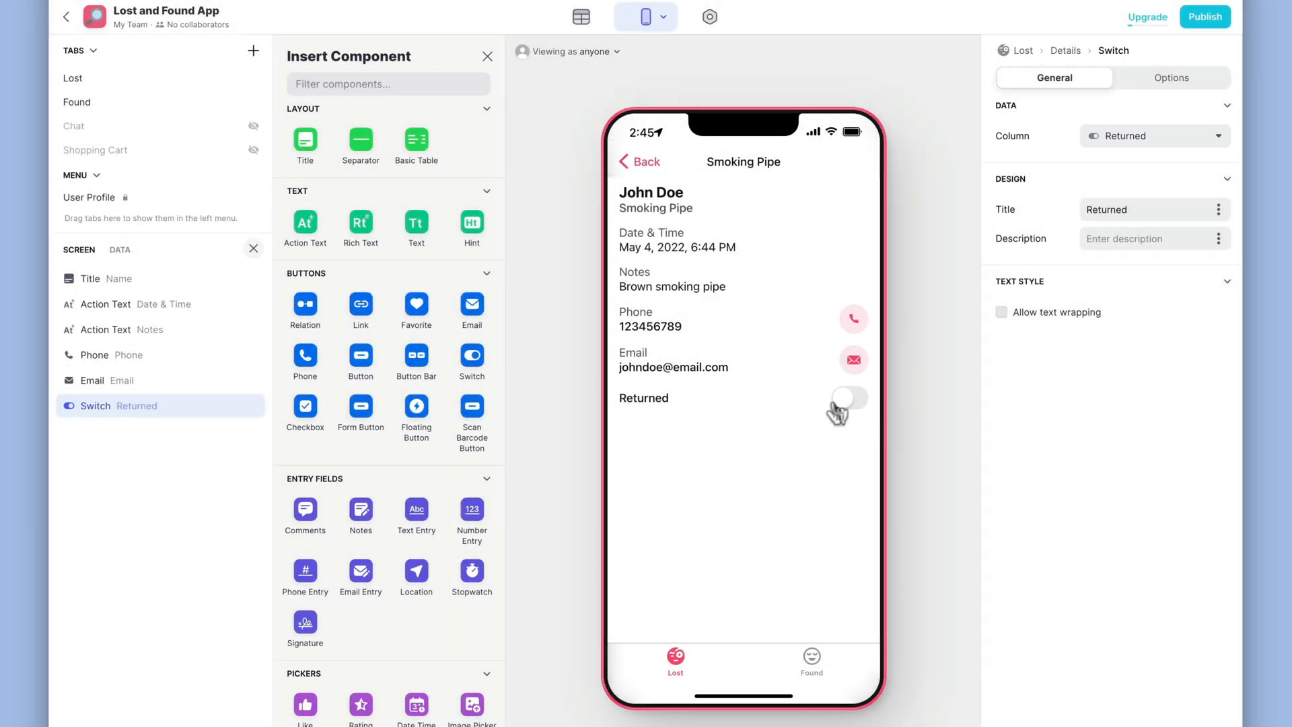
pyautogui.click(849, 403)
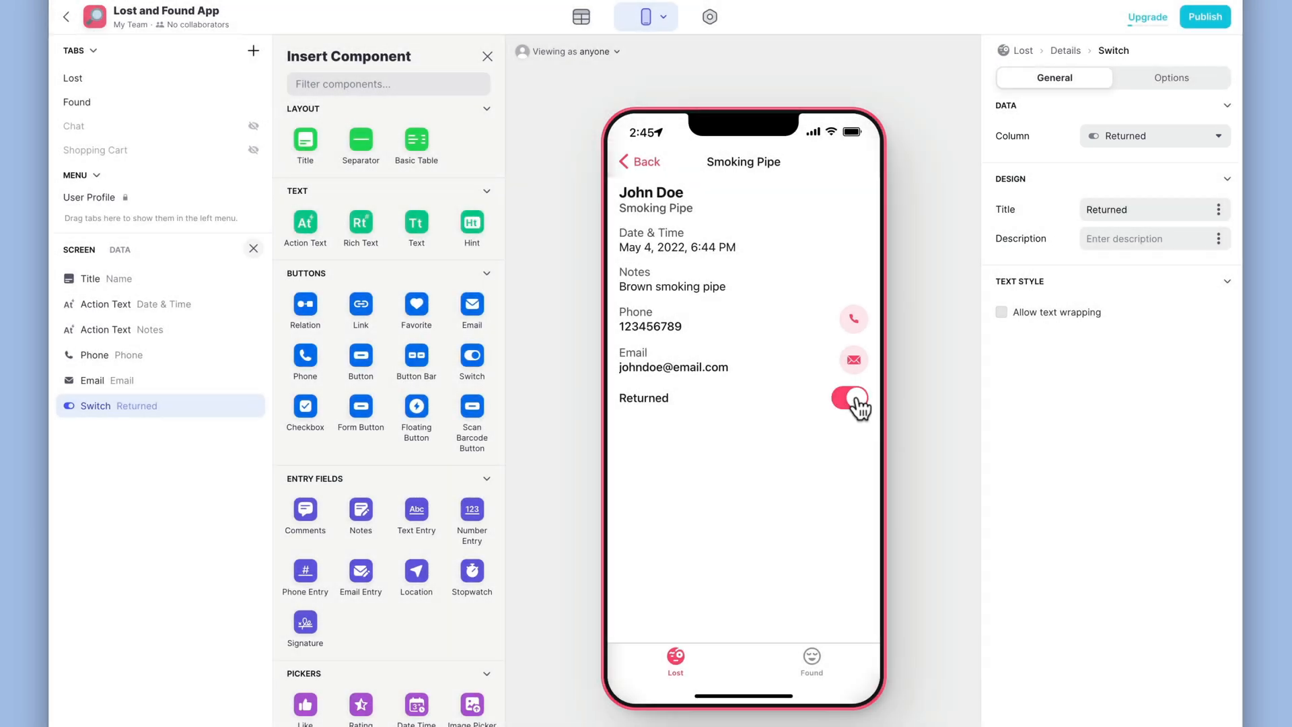
pyautogui.click(851, 403)
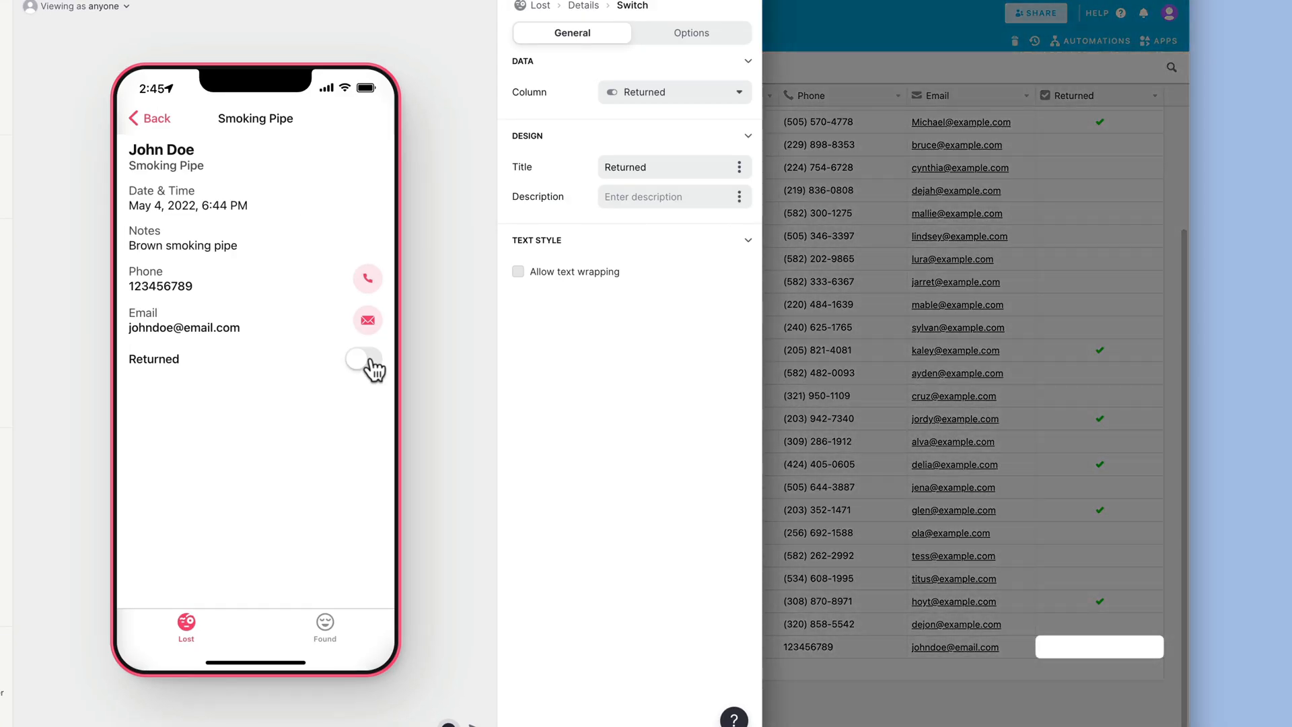
pyautogui.click(364, 362)
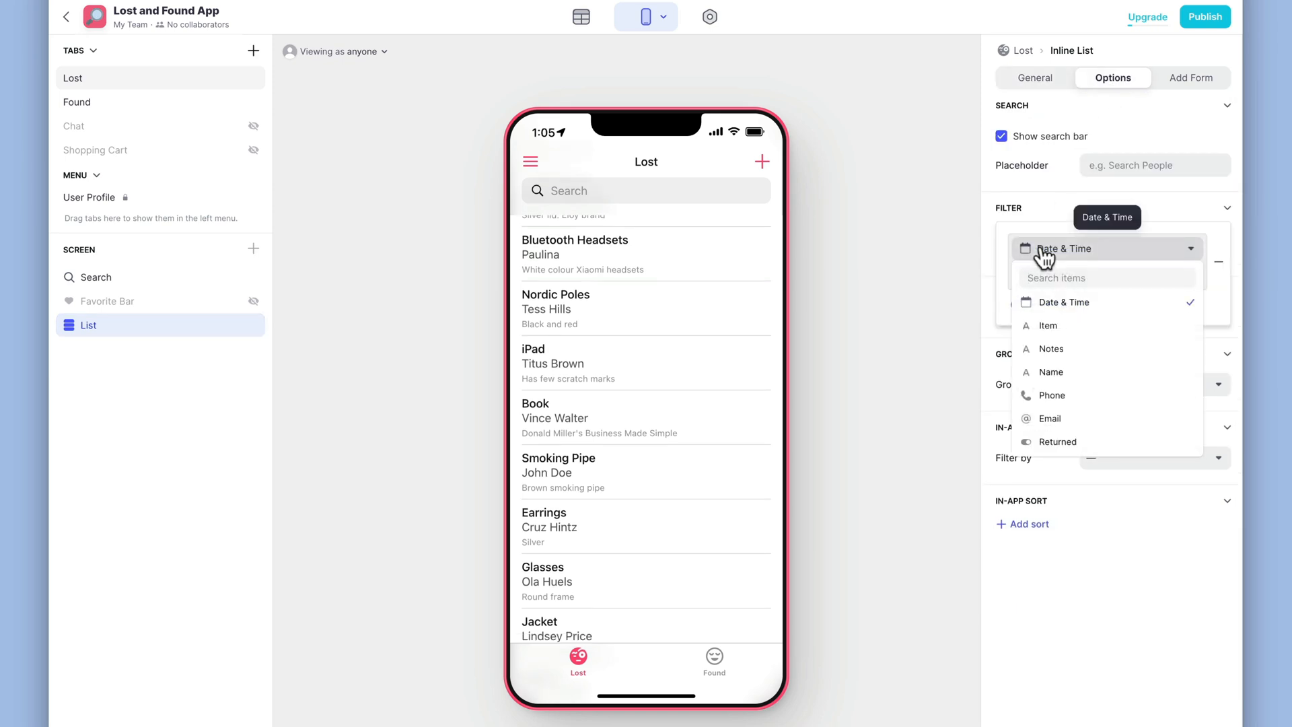
# Filter the Lost list to Returned is not checked, then view the Jacket's details.
pyautogui.click(1058, 441)
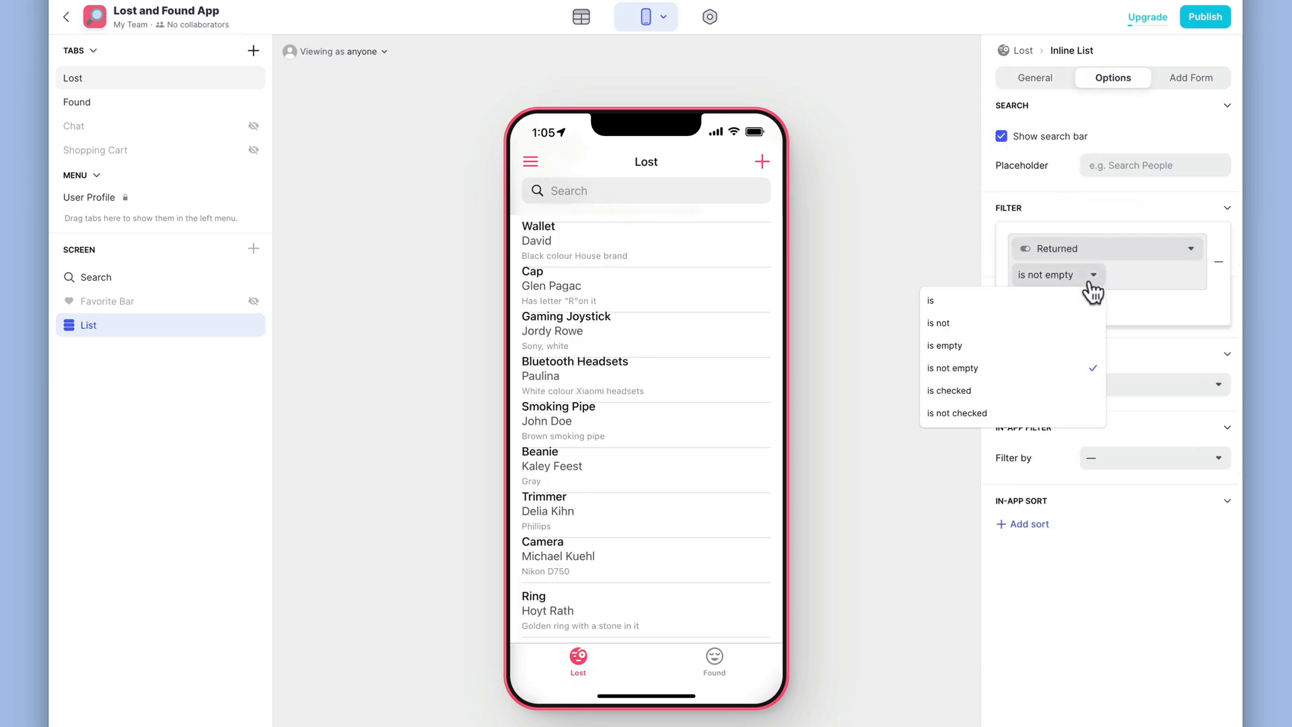
pyautogui.click(957, 413)
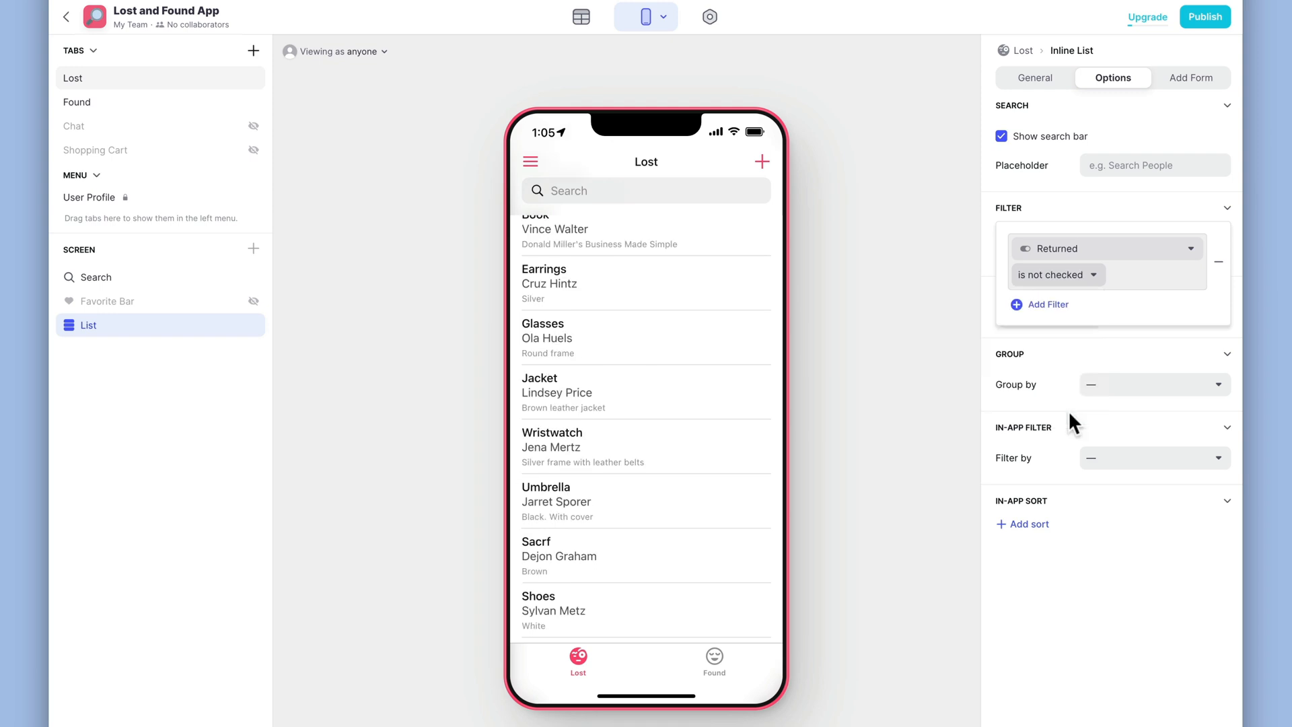
pyautogui.moveTo(706, 394)
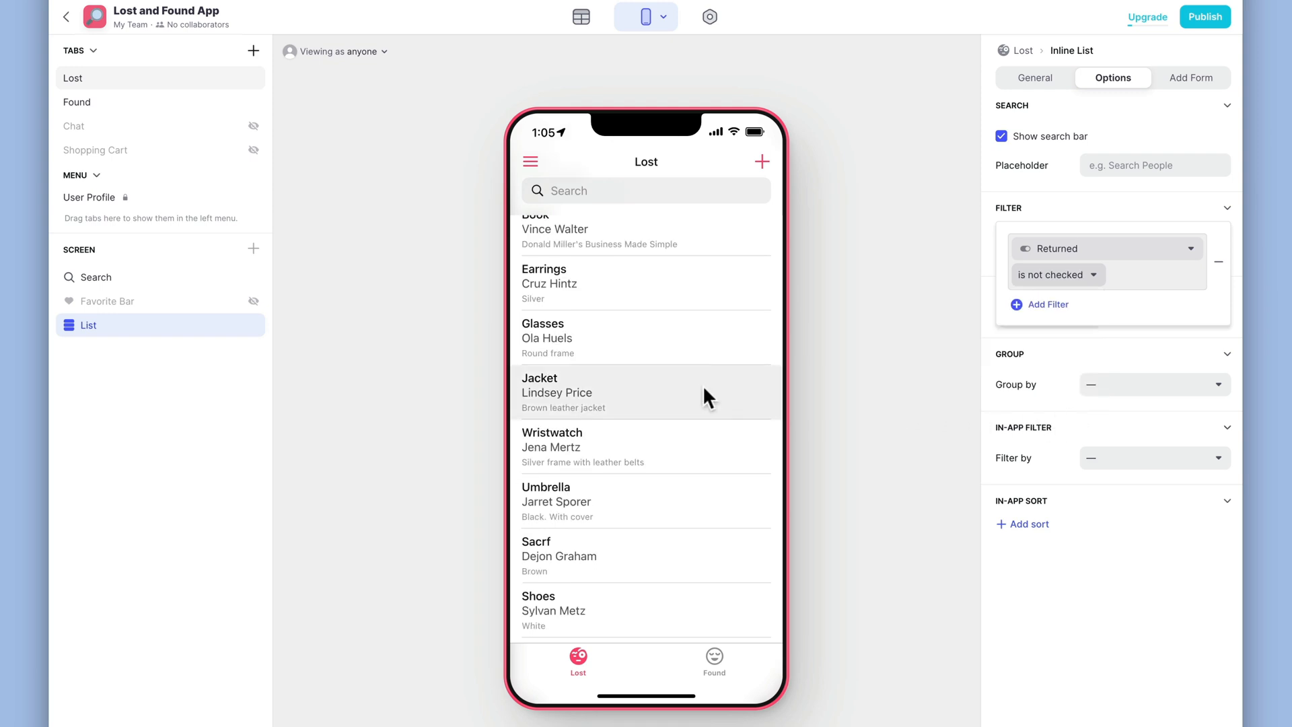
pyautogui.click(643, 393)
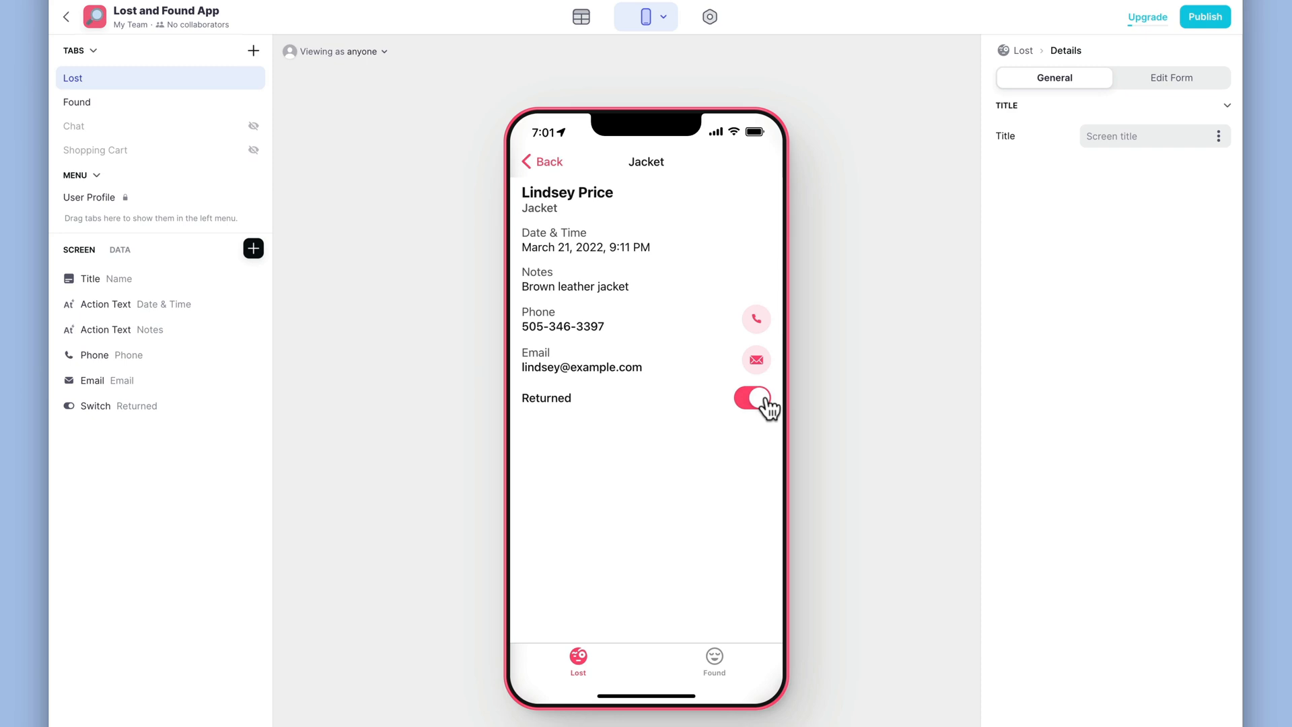
# Mark the Jacket returned and confirm its Returned checkbox updates in the Airtable Lost grid.
pyautogui.click(541, 161)
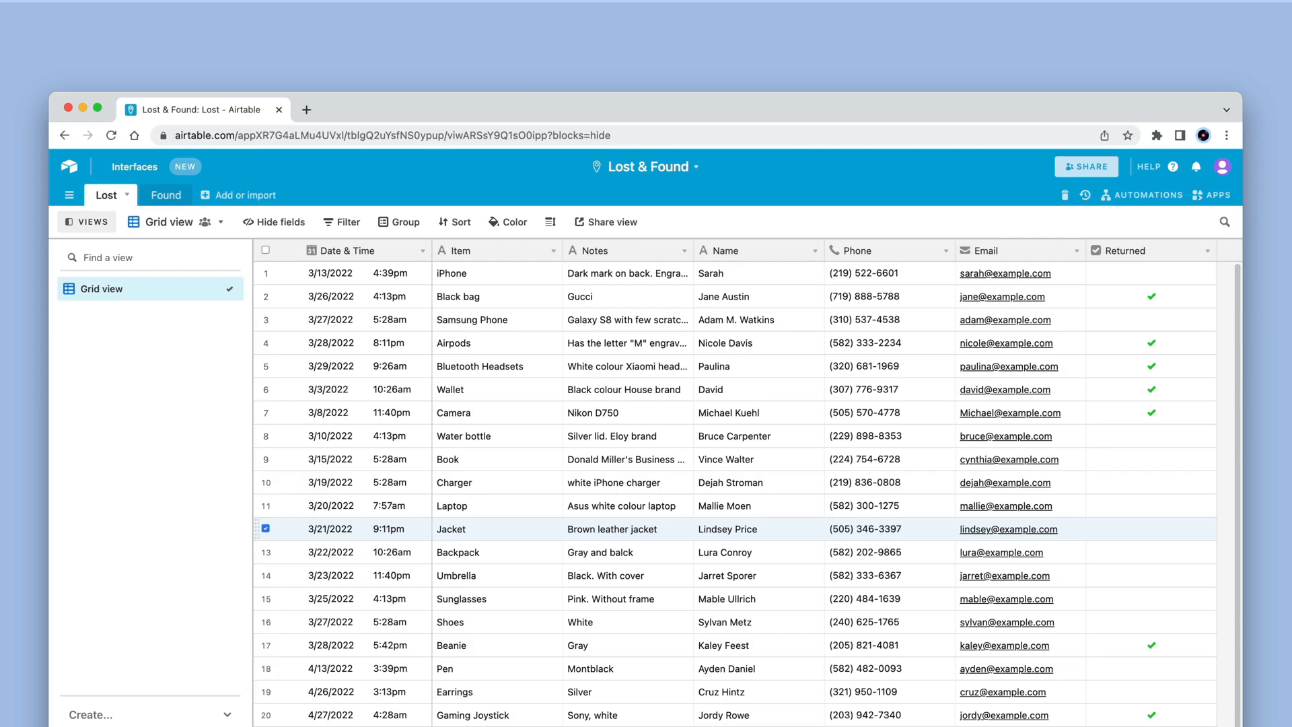
pyautogui.click(1151, 528)
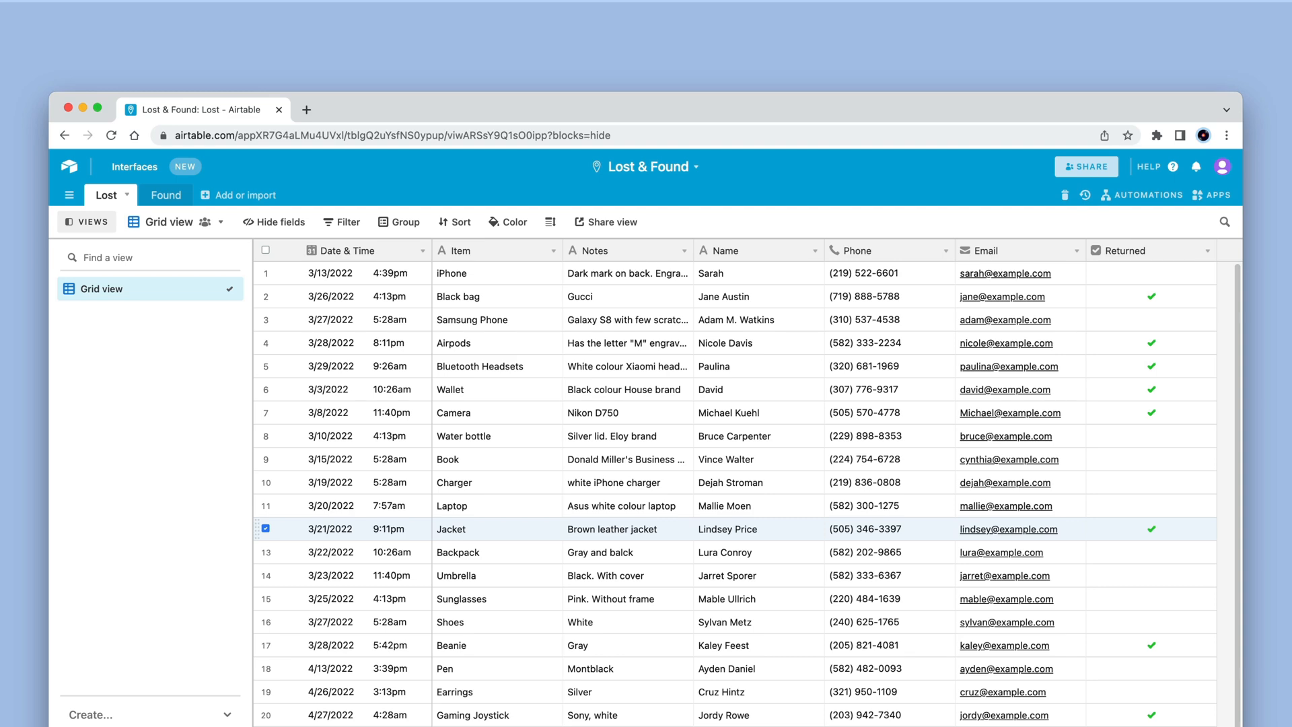
pyautogui.click(133, 166)
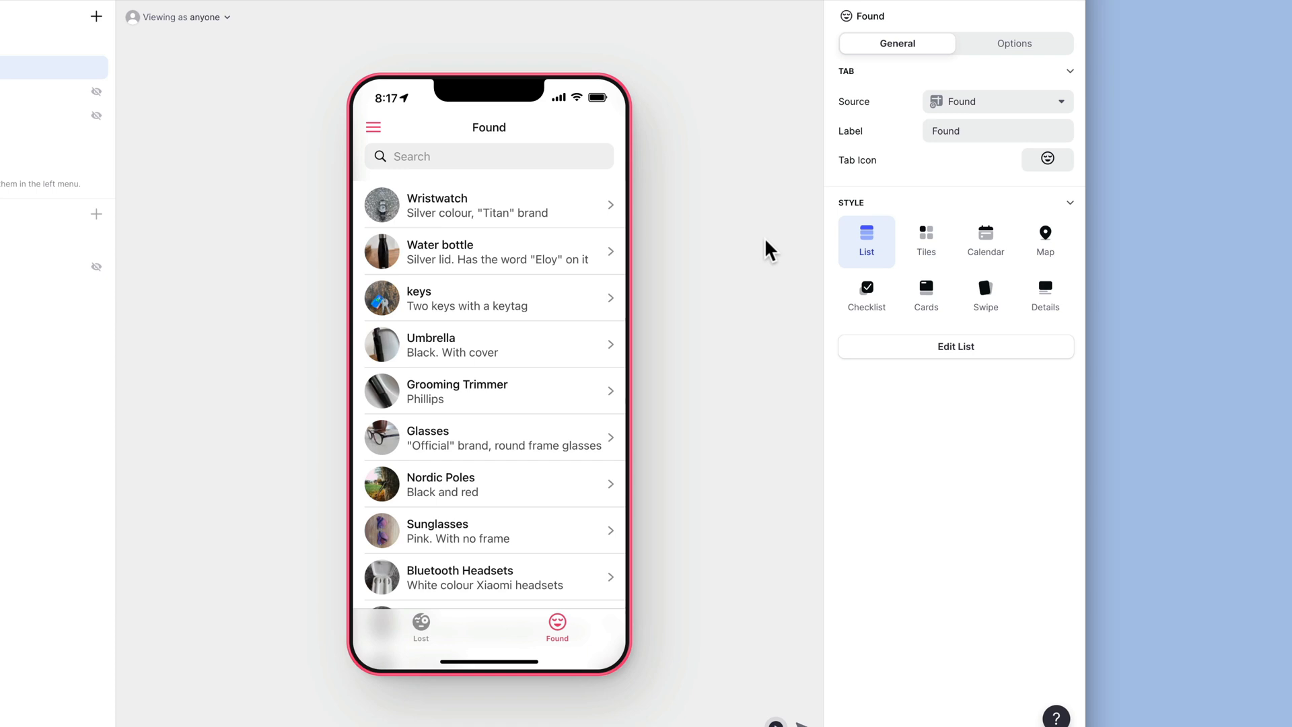
pyautogui.moveTo(925, 241)
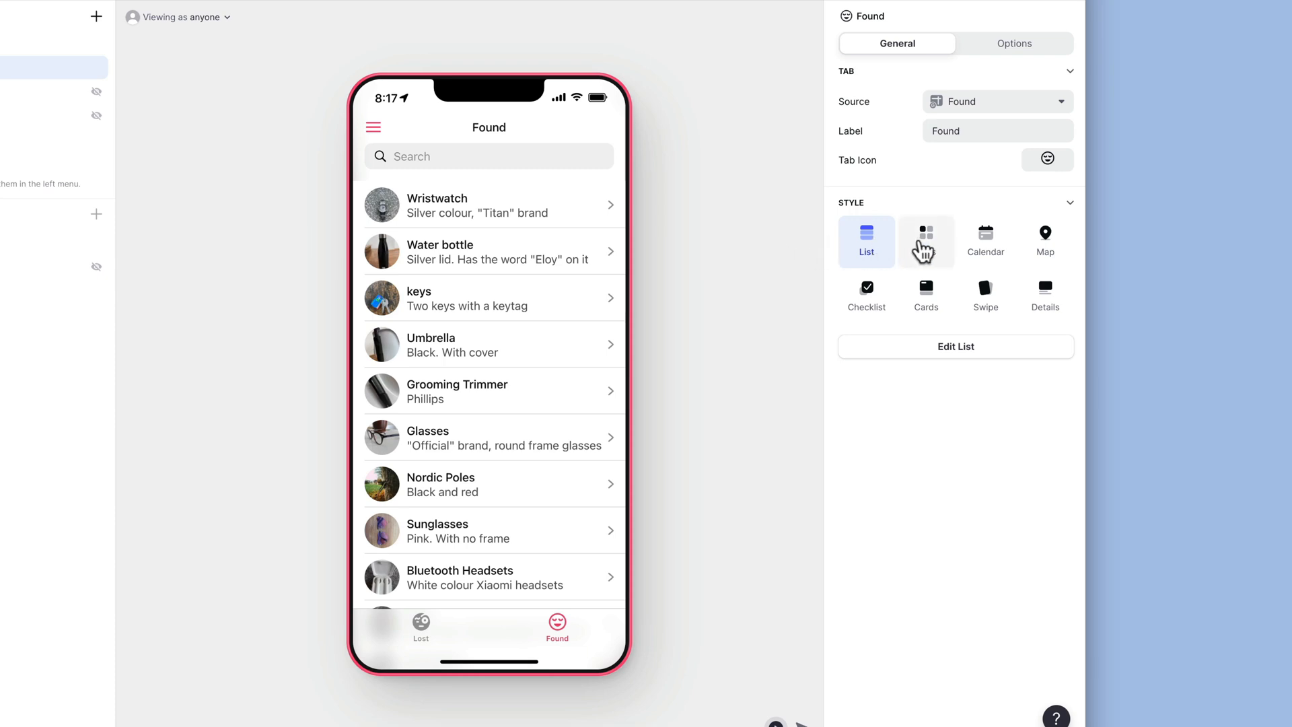
# Show Found items as image tiles with found location as details and text overlaid on images.
pyautogui.click(926, 239)
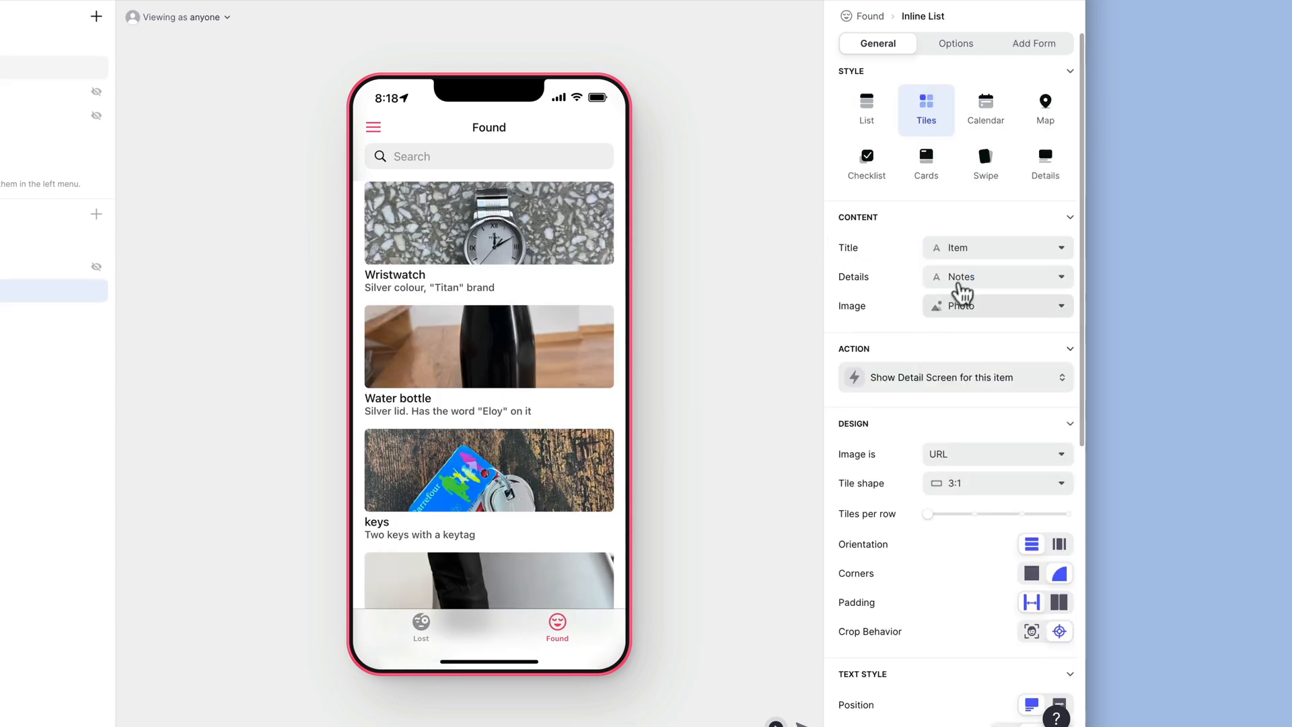
pyautogui.click(997, 276)
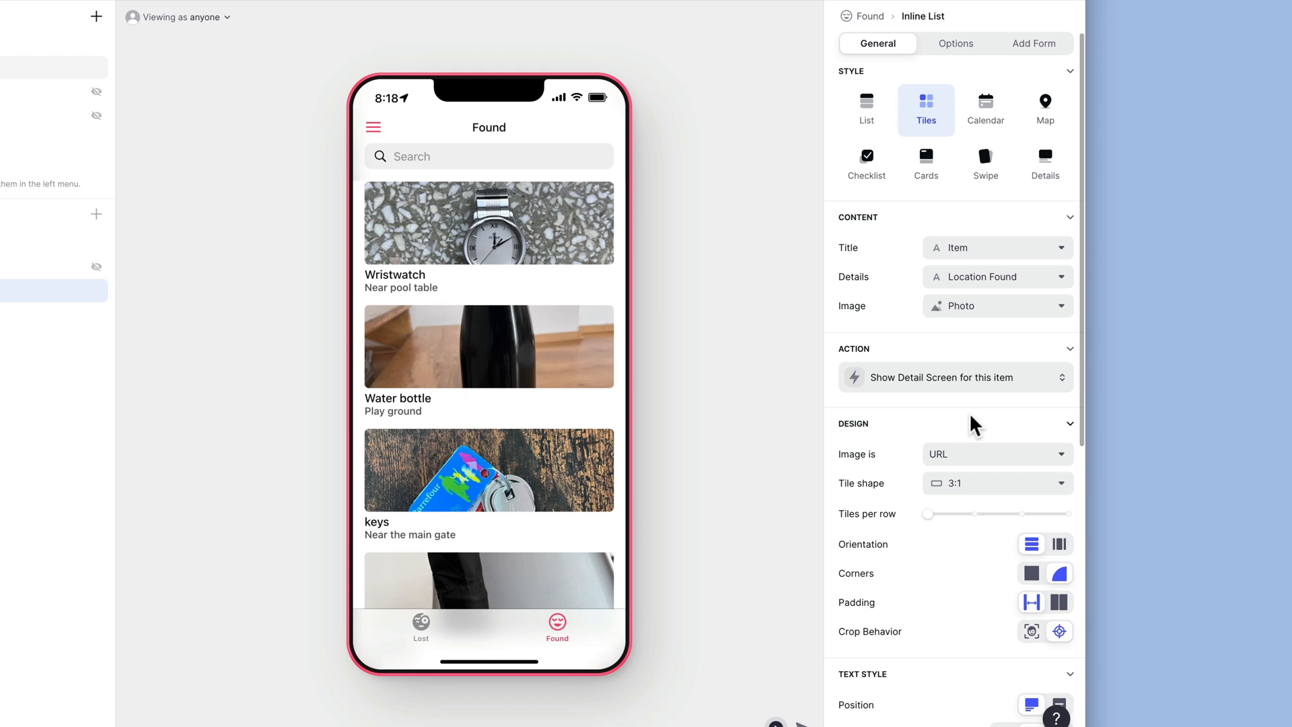
pyautogui.moveTo(978, 490)
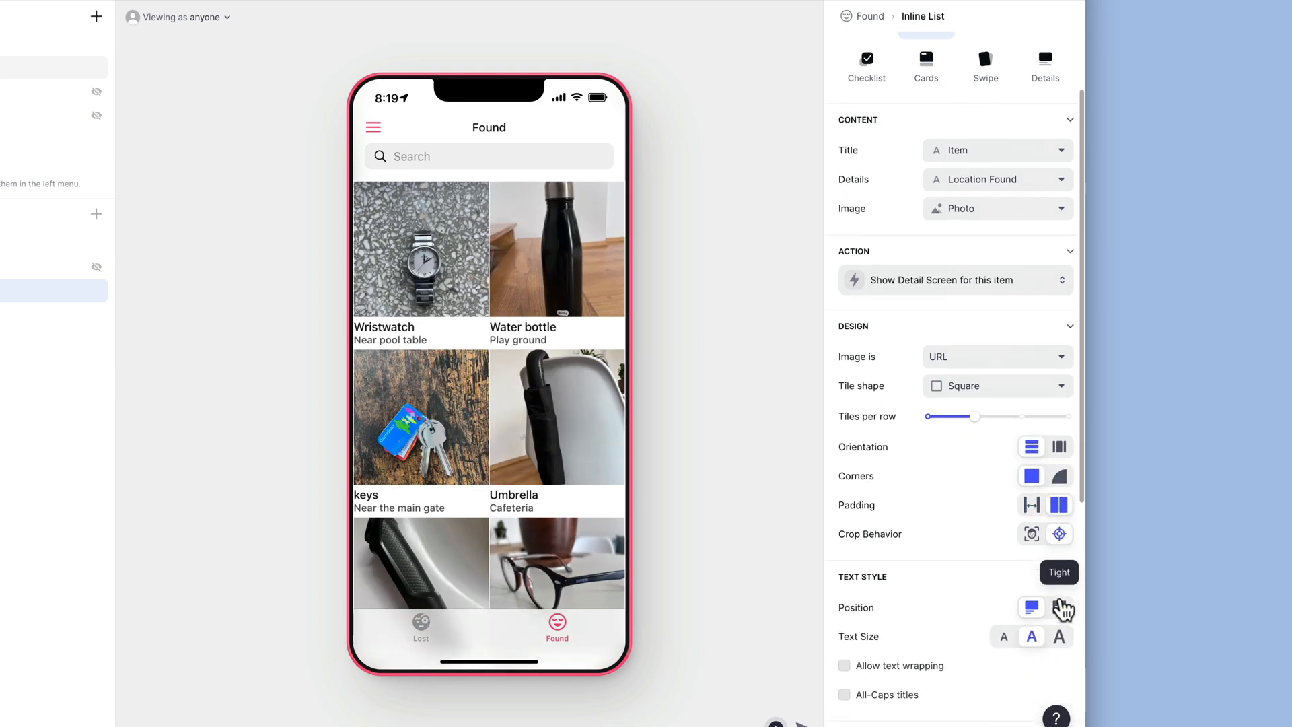
pyautogui.click(1063, 607)
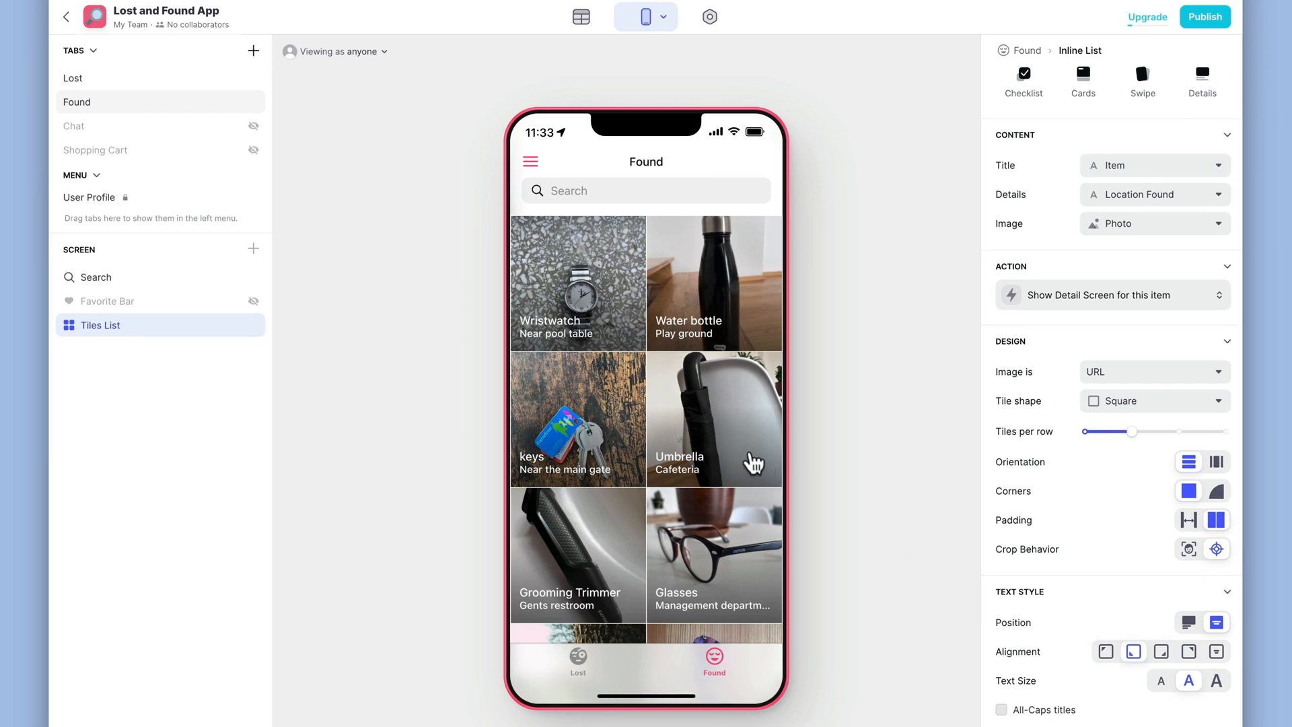
# Clear the Umbrella detail screen of its default components, including the Returned checkbox.
pyautogui.click(713, 418)
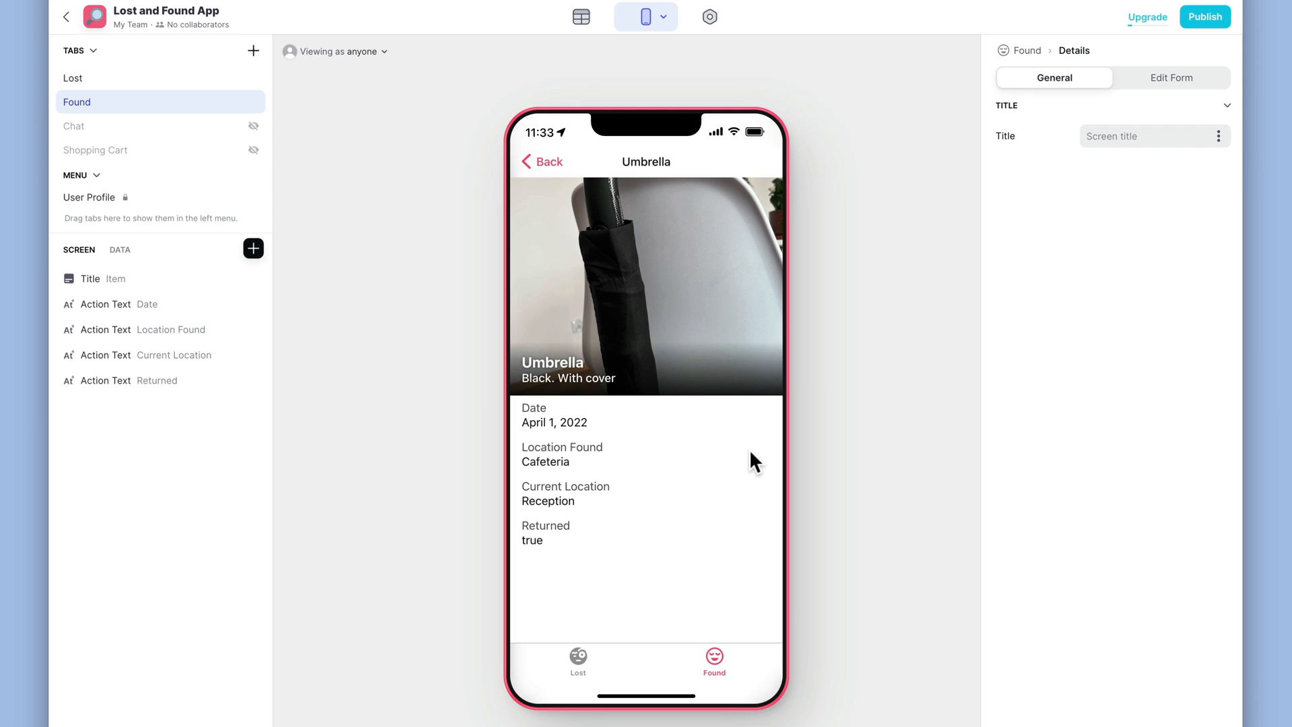
pyautogui.moveTo(260, 283)
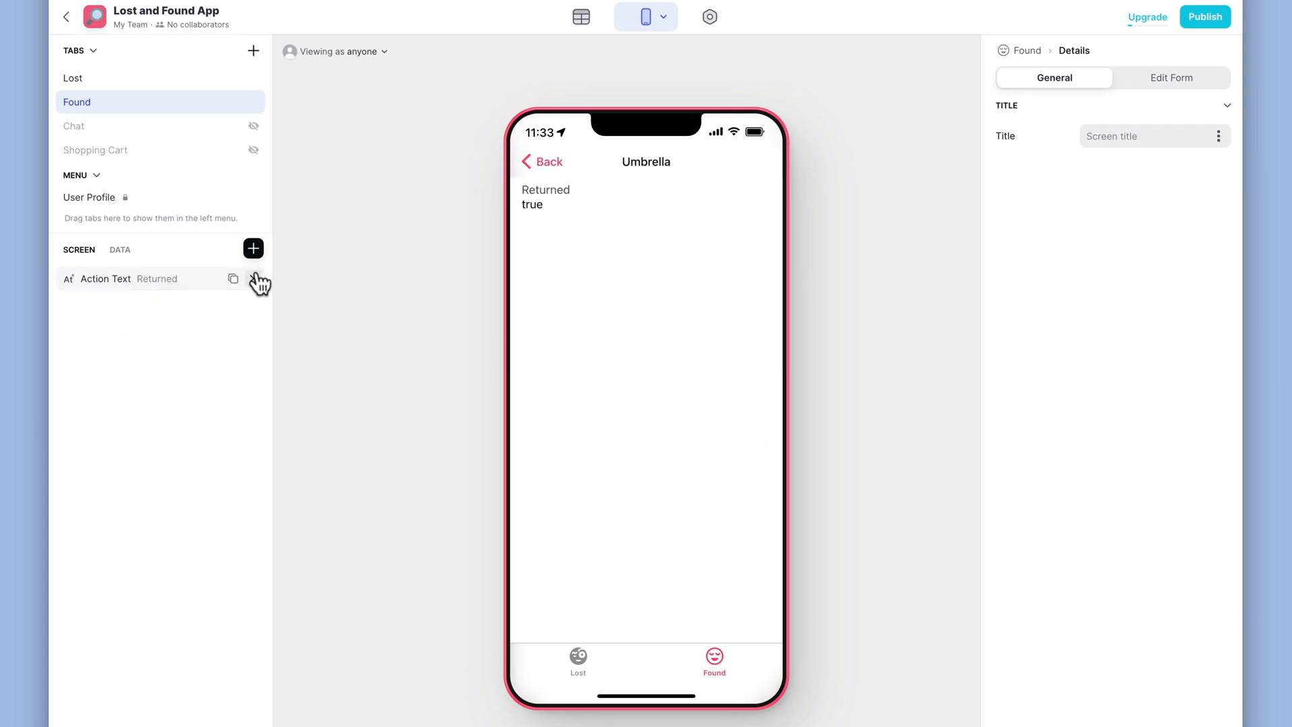
pyautogui.click(257, 282)
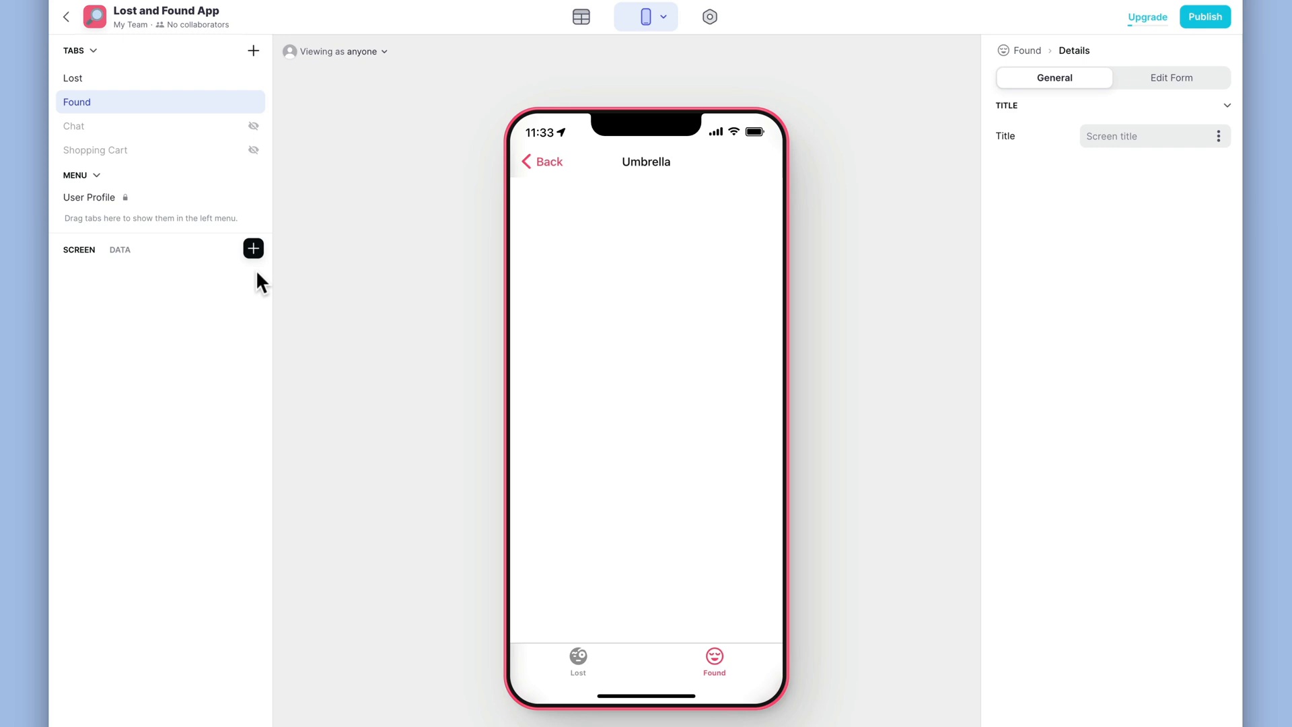
pyautogui.click(253, 248)
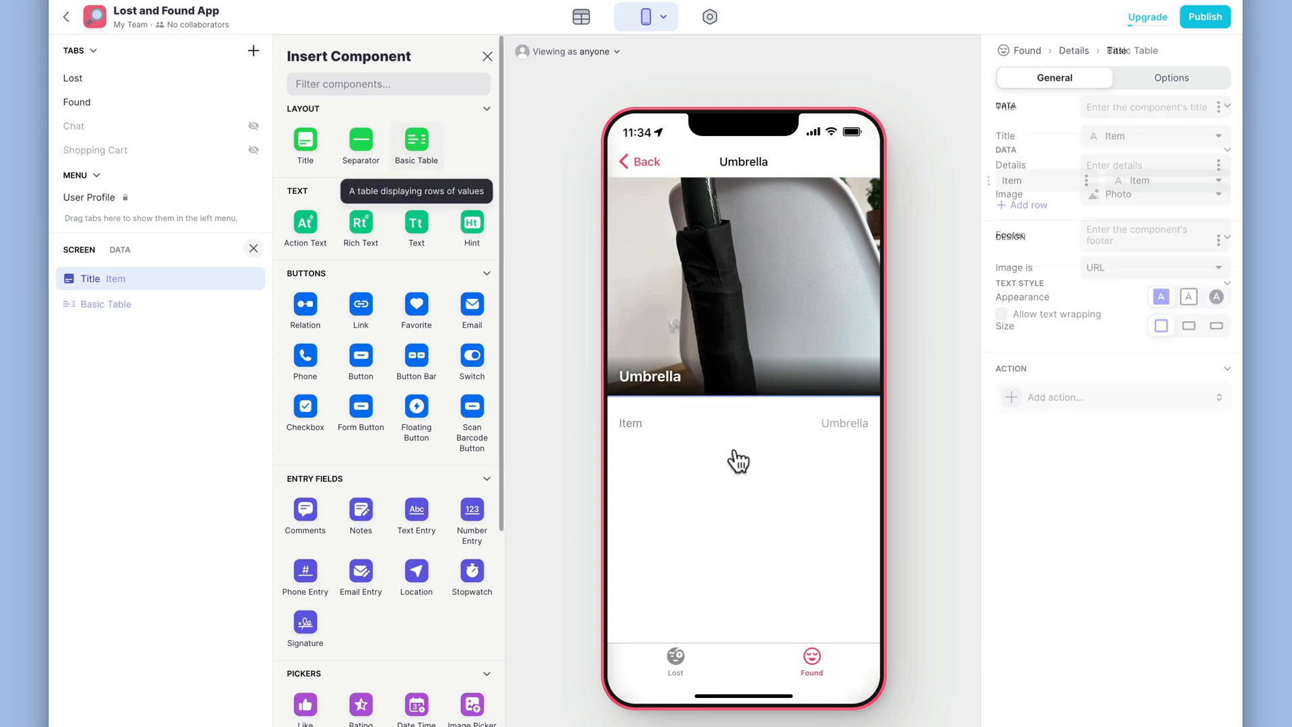
# Build a Basic Table with Date, Location Found and Current Location rows, then return to the Found list.
pyautogui.click(105, 305)
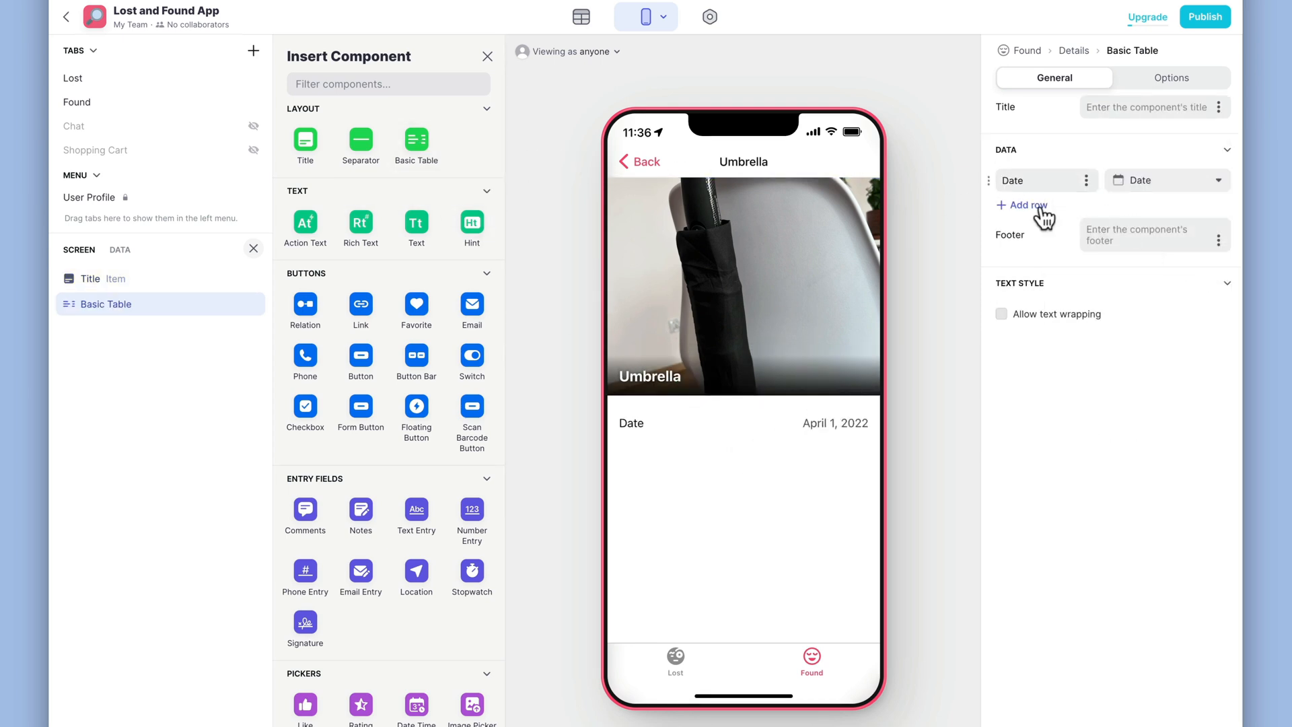
pyautogui.click(1022, 205)
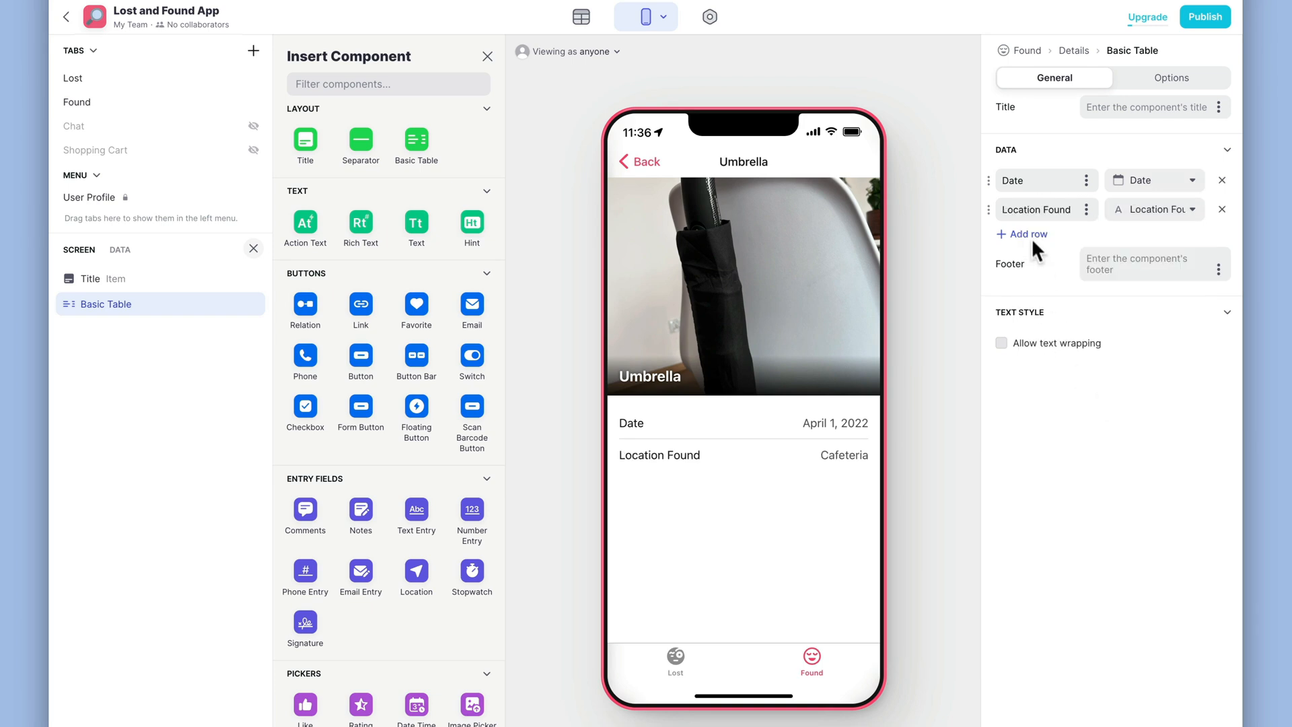
pyautogui.click(1026, 234)
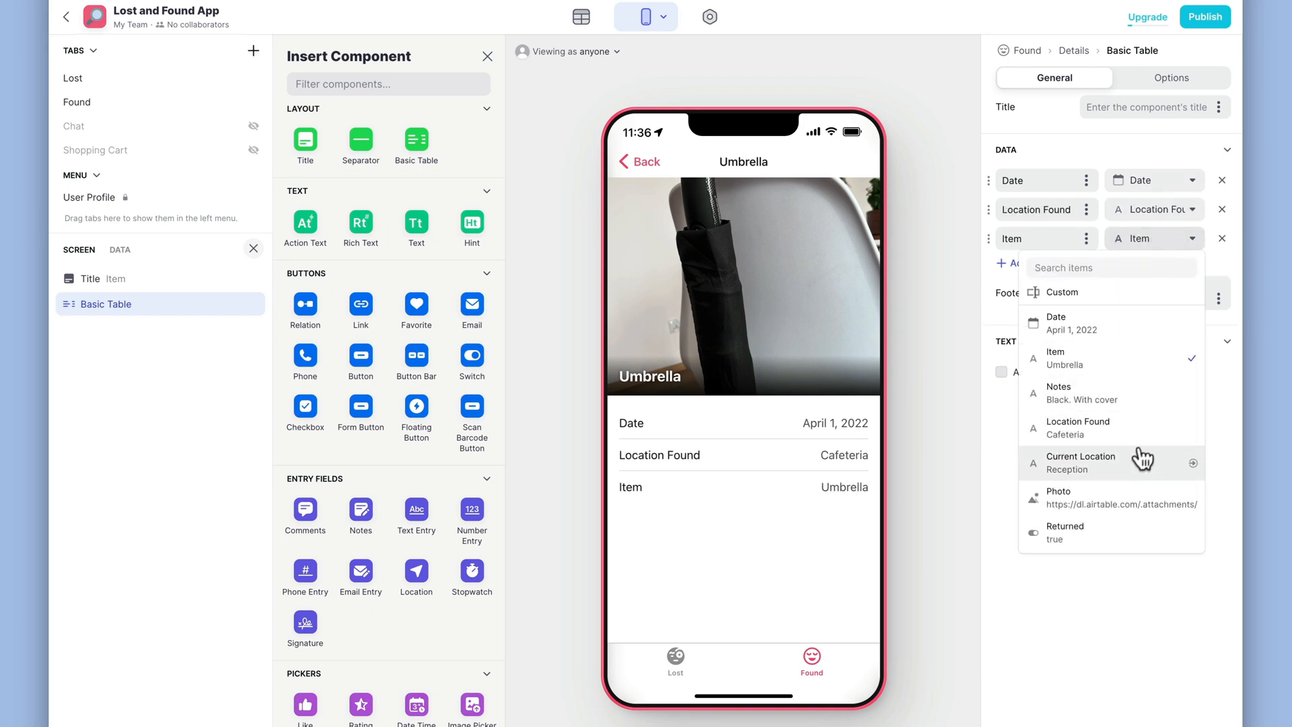
pyautogui.click(1080, 456)
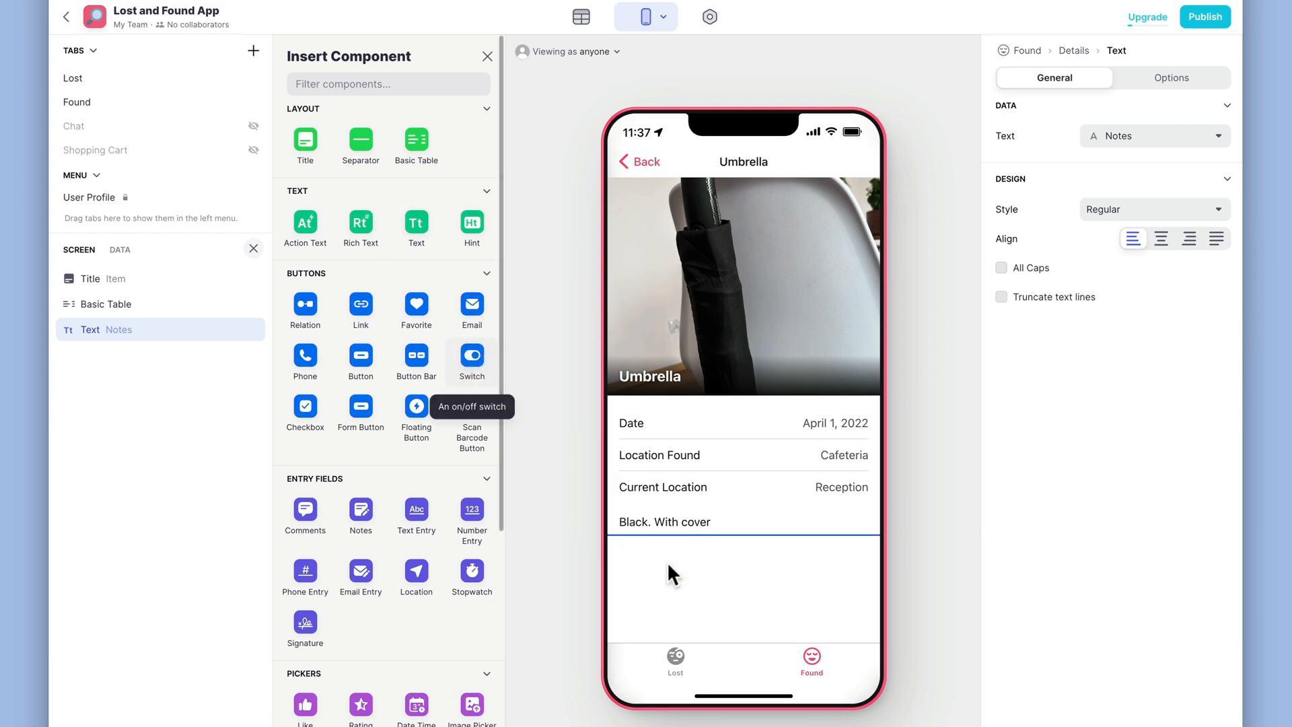
pyautogui.click(472, 361)
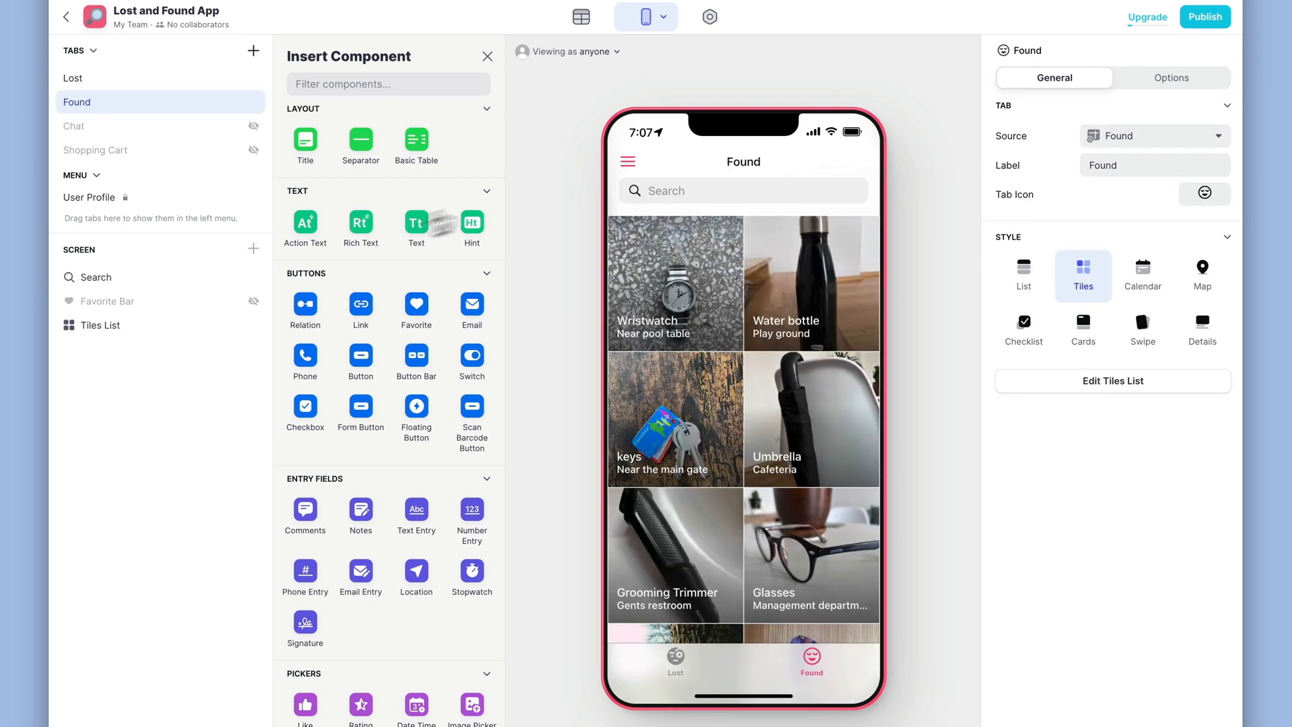
# Filter the Found Tiles List to items where Returned is not checked.
pyautogui.click(100, 324)
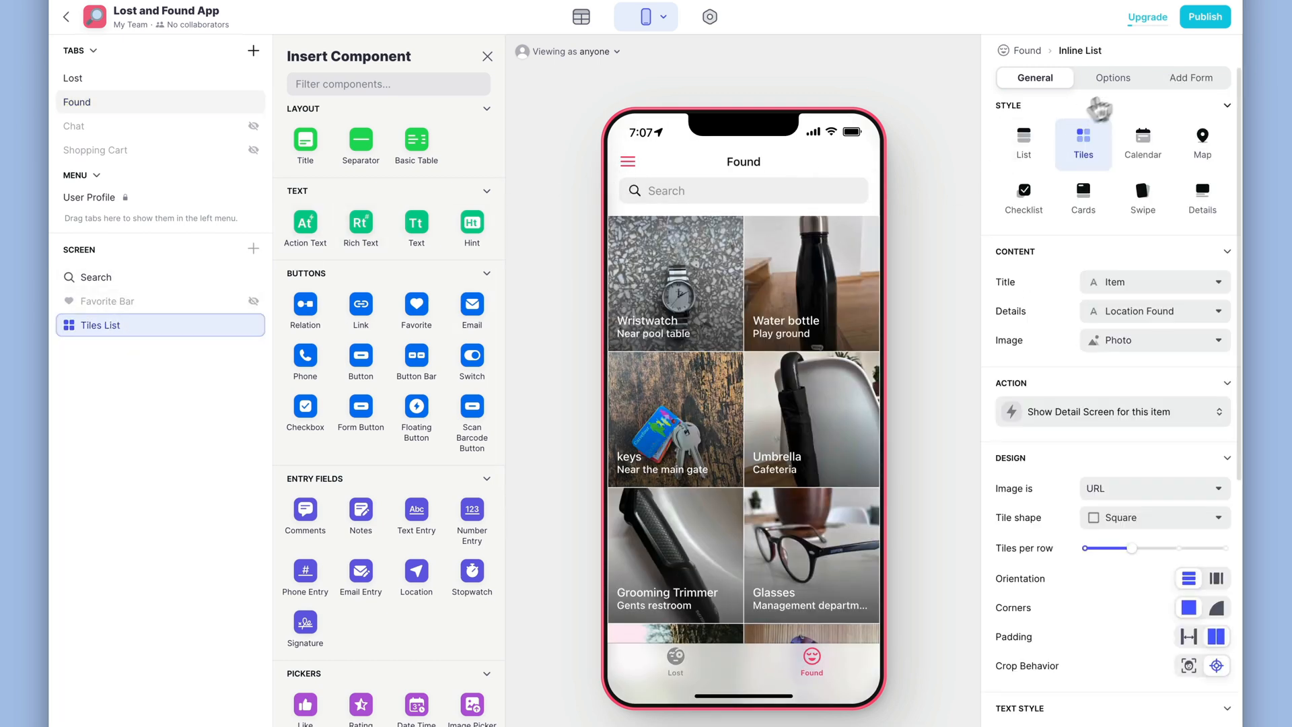
pyautogui.click(1112, 77)
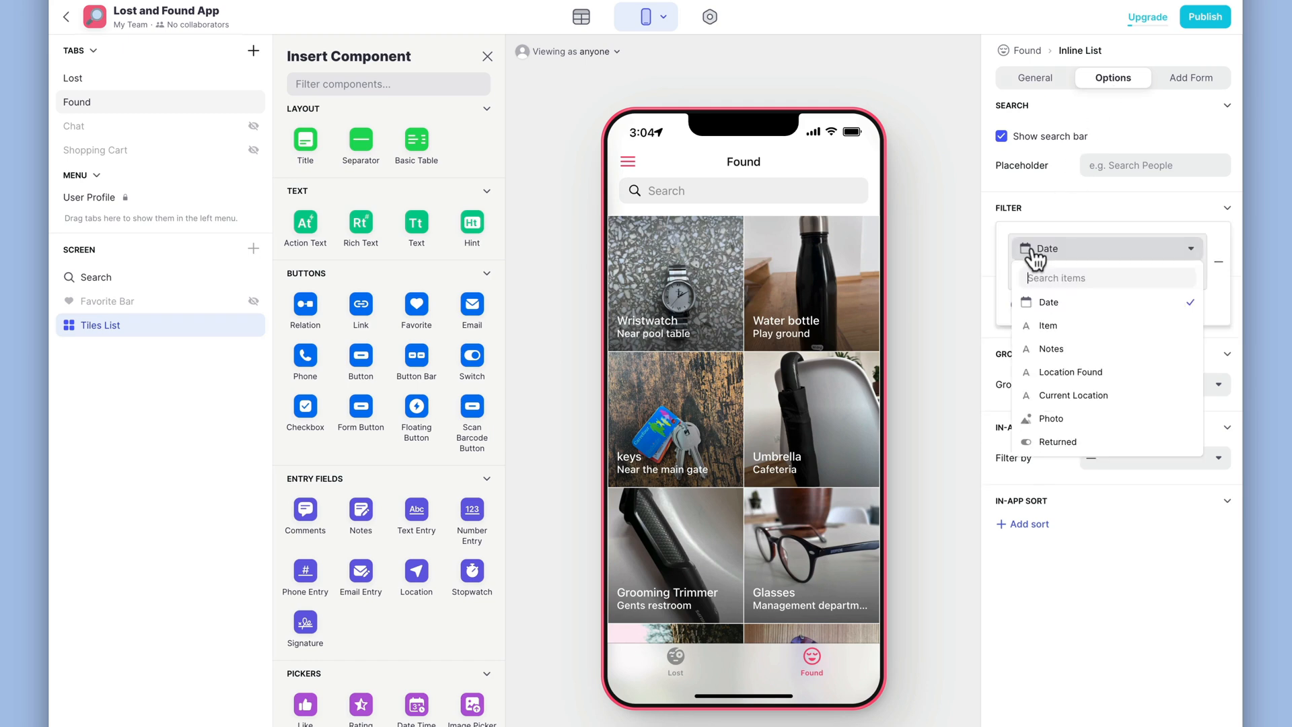
pyautogui.click(1058, 441)
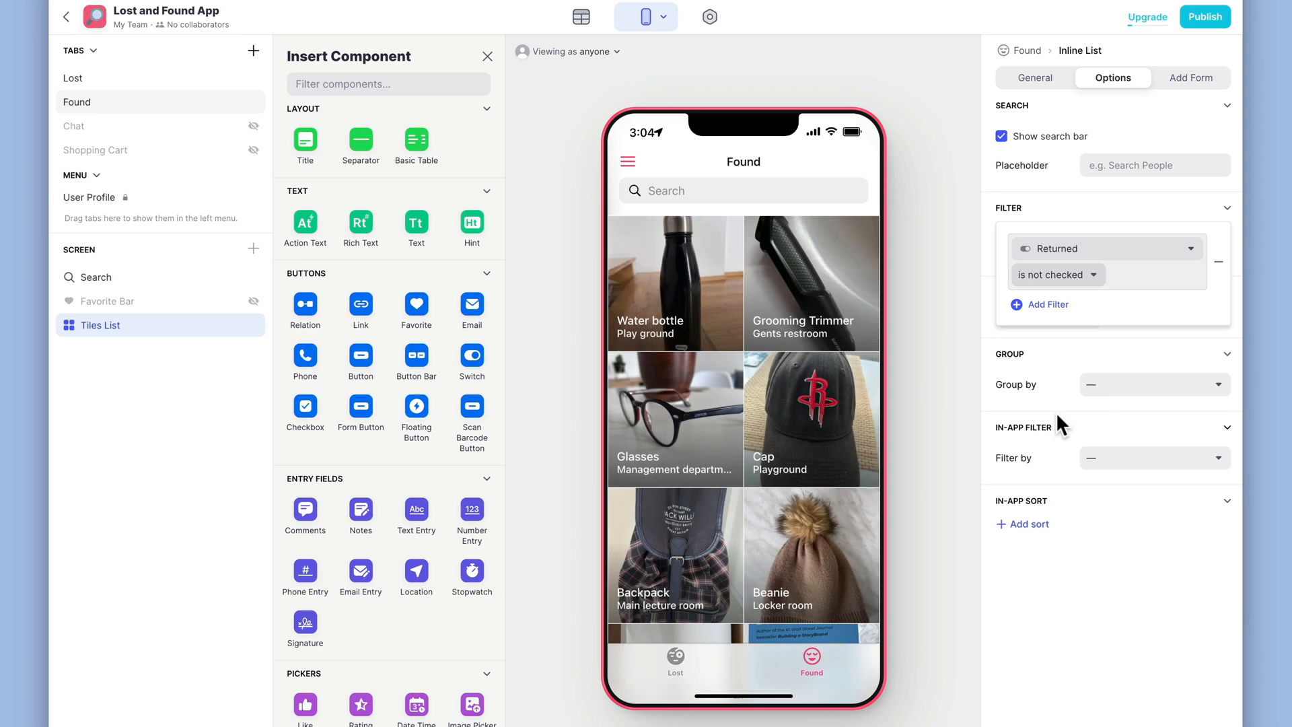
pyautogui.click(810, 418)
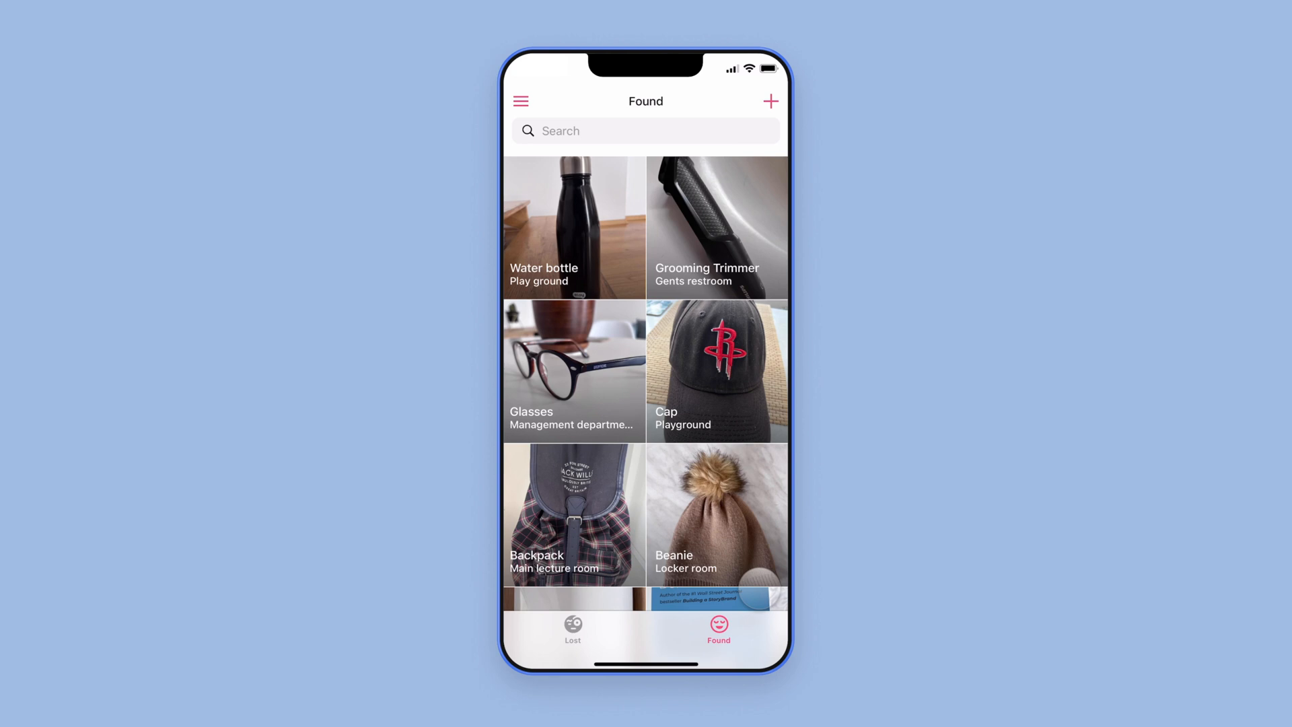
# Fill in the New item form for a Mont Blanc Pen found at Reception.
pyautogui.scroll(-3)
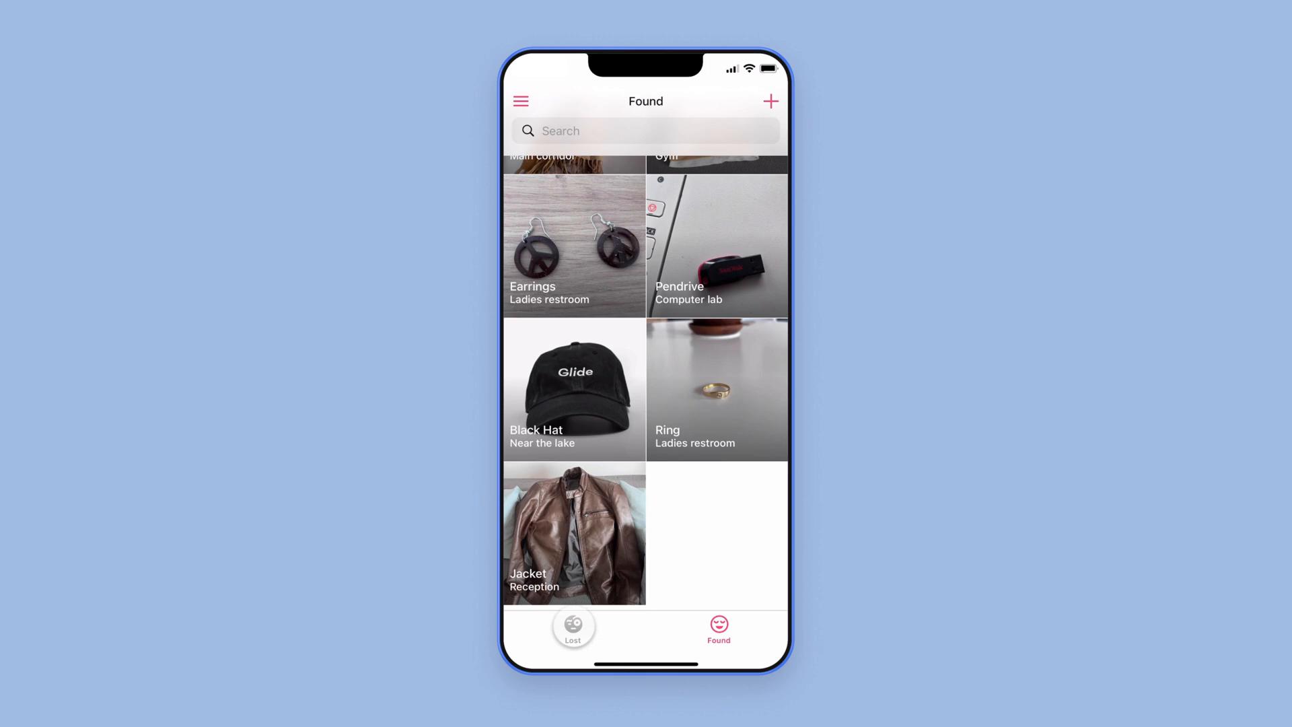
pyautogui.click(572, 629)
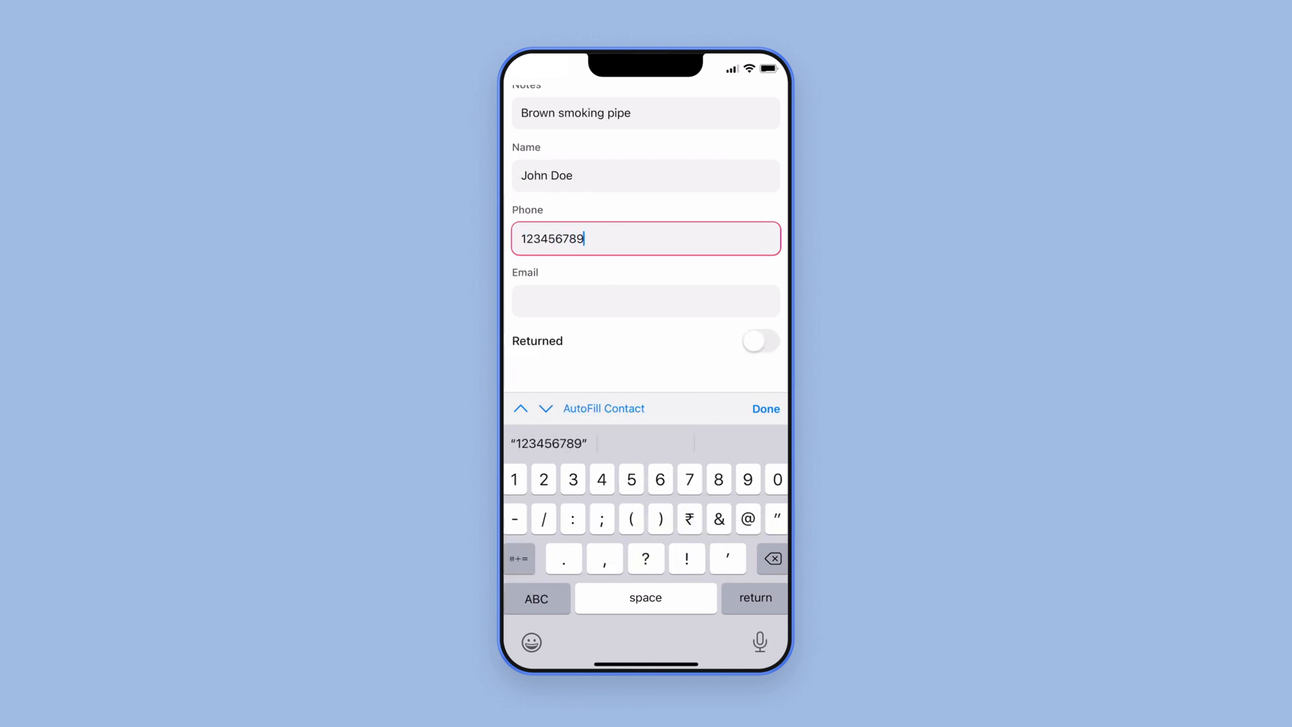
pyautogui.click(764, 408)
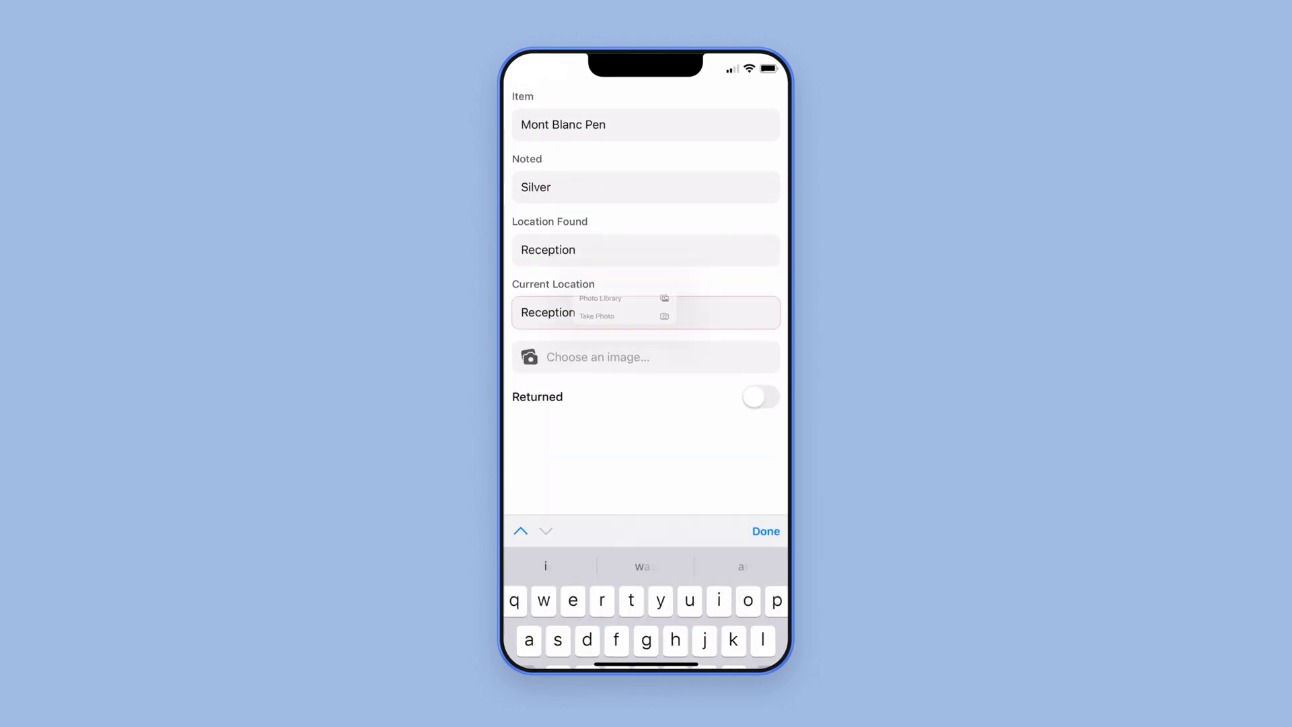
# Capture a photo of the pen and add the item to the Found list.
pyautogui.click(595, 317)
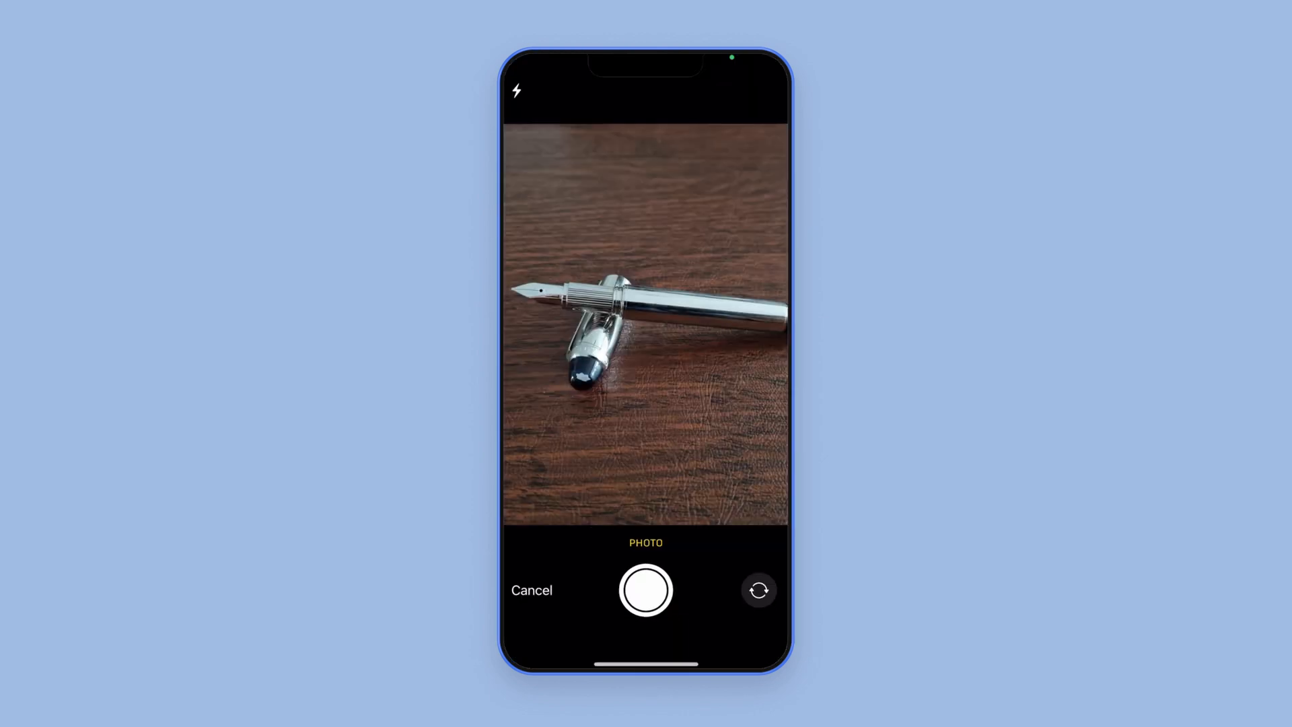
pyautogui.click(645, 590)
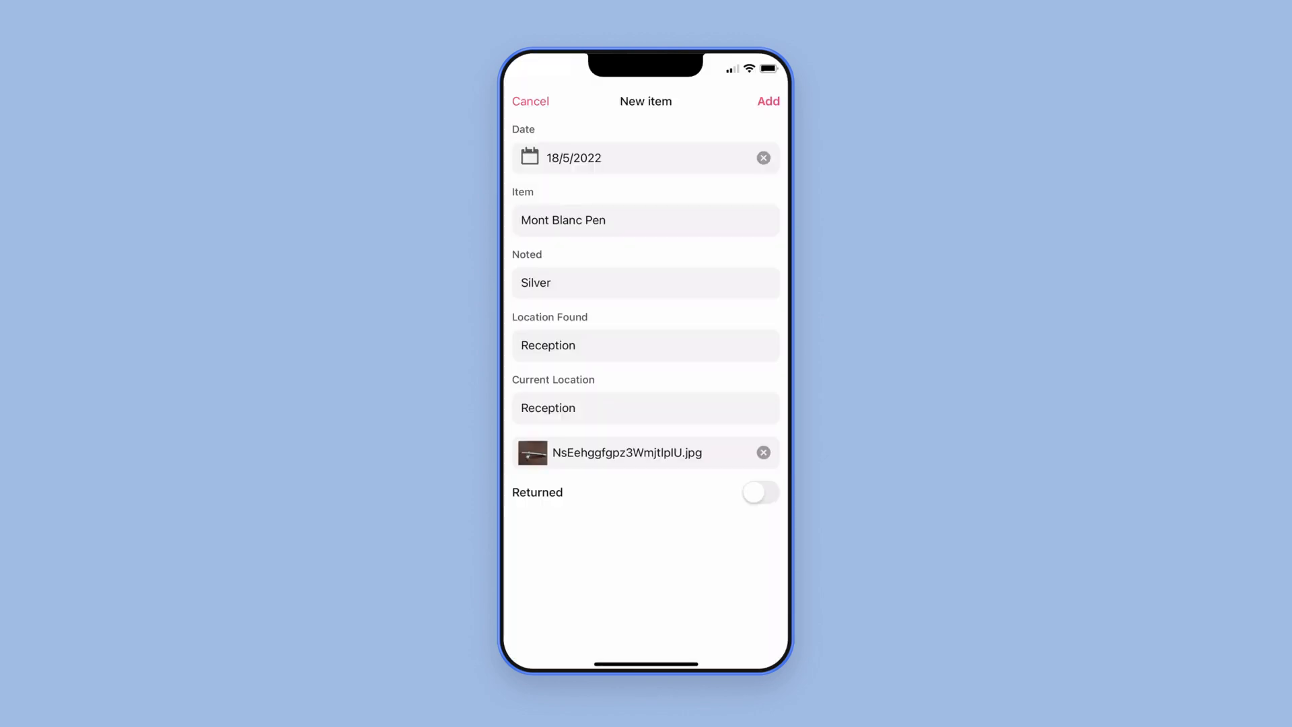
pyautogui.click(767, 100)
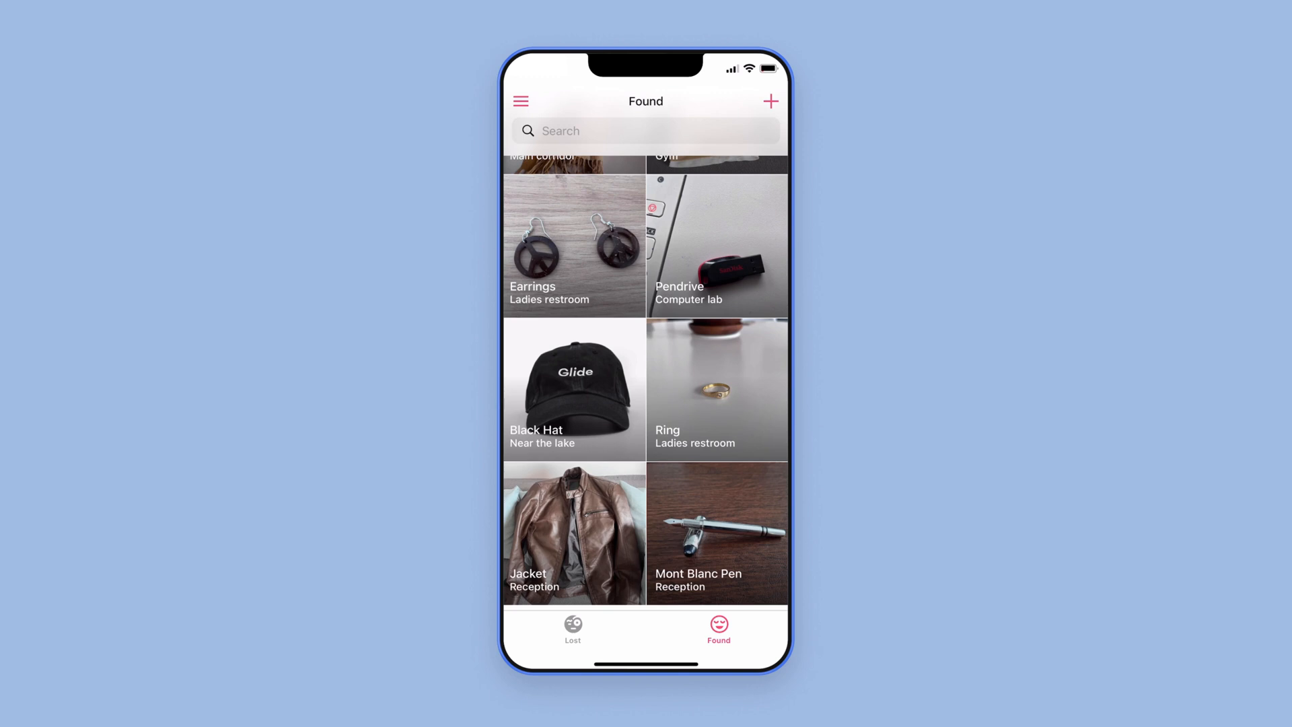